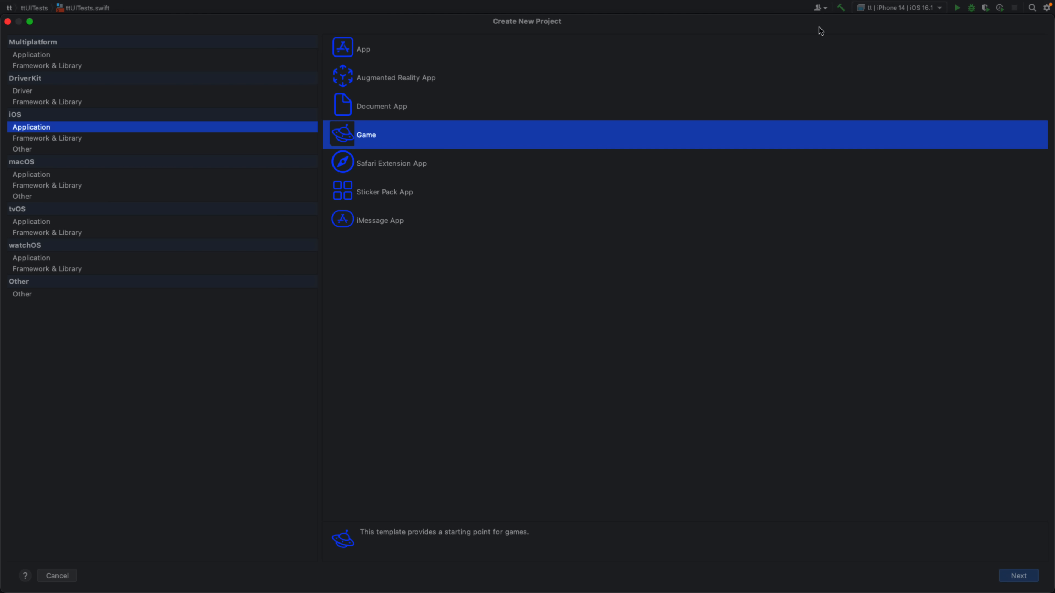
mouse_move(666, 195)
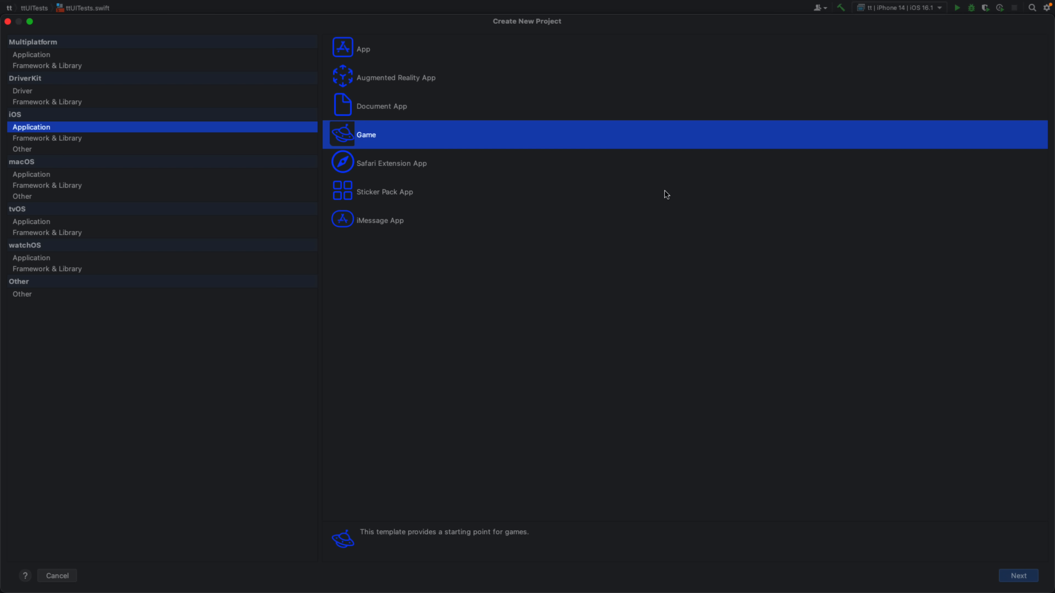
mouse_move(572, 125)
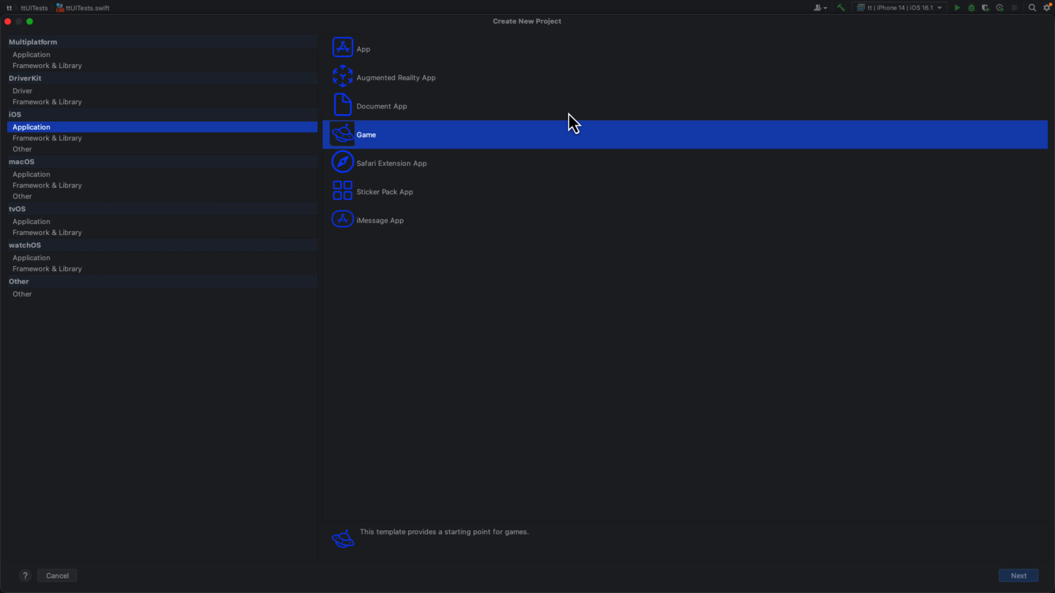
mouse_move(46, 128)
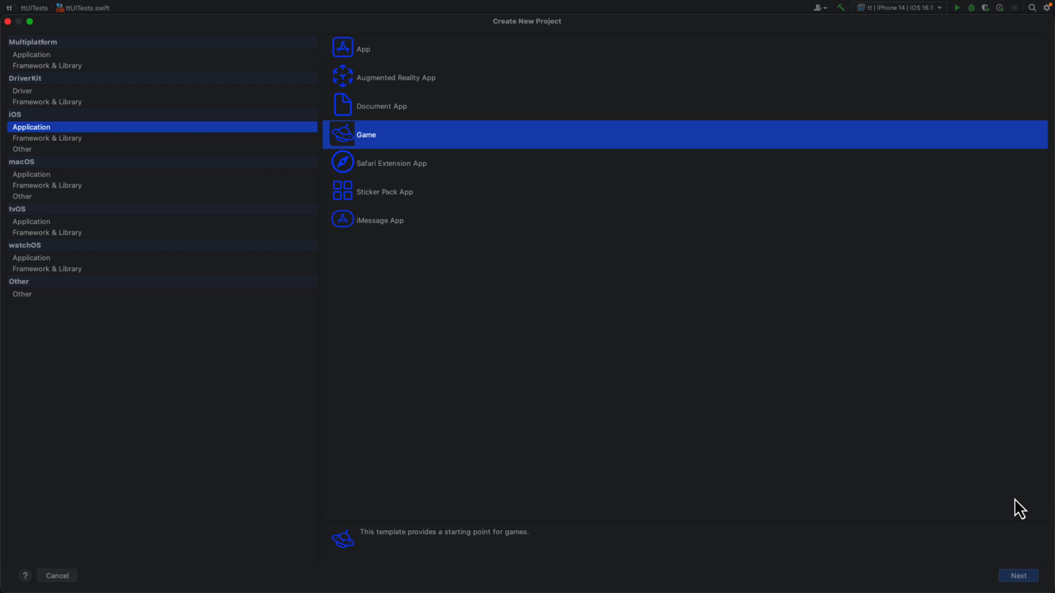
Continue to the Game project's options with Swift as the language and Include Tests off
click(1018, 575)
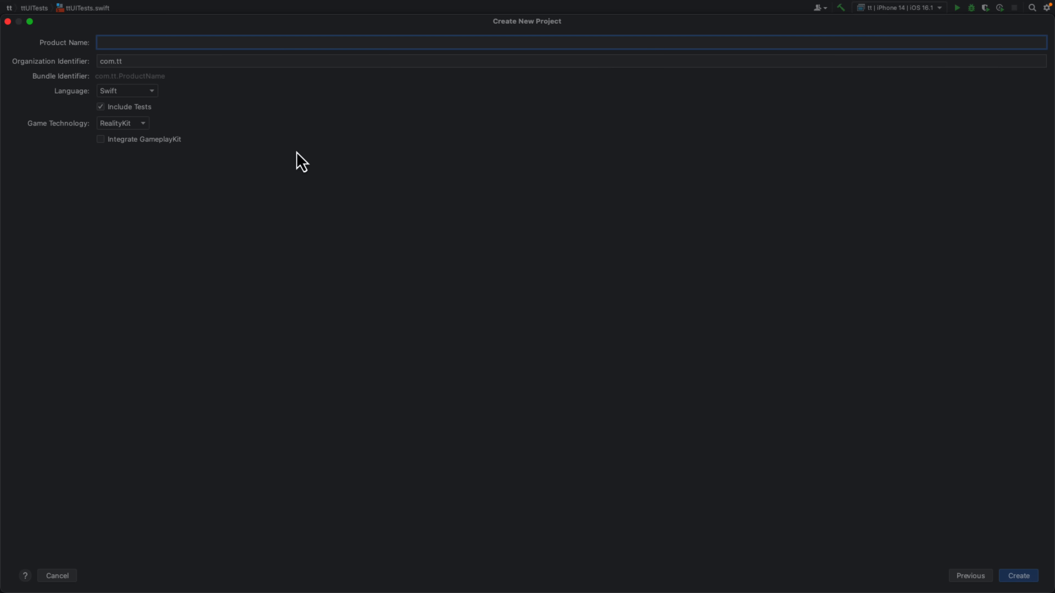
click(126, 90)
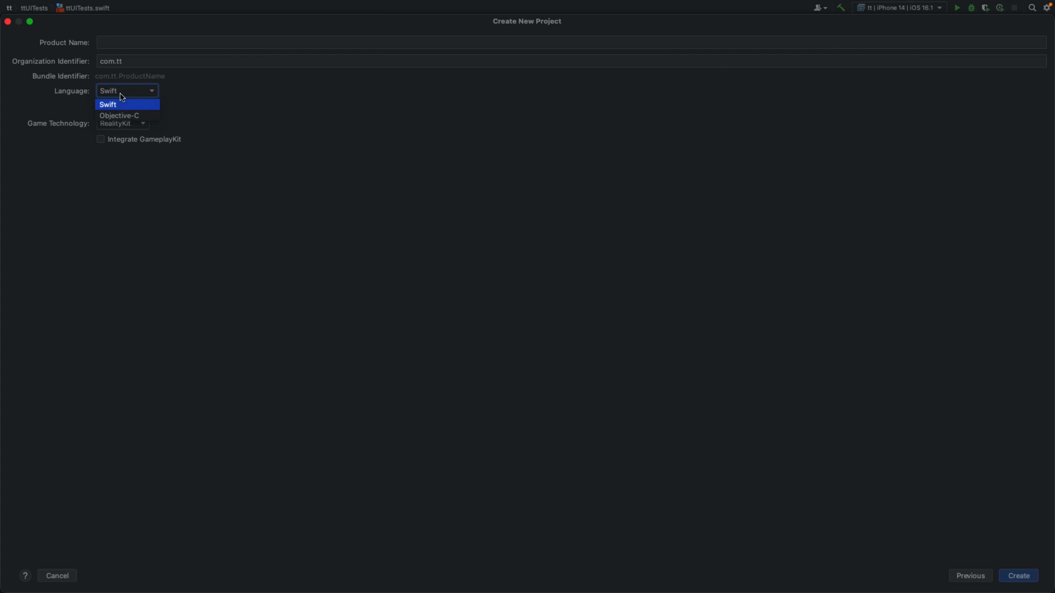
mouse_move(136, 111)
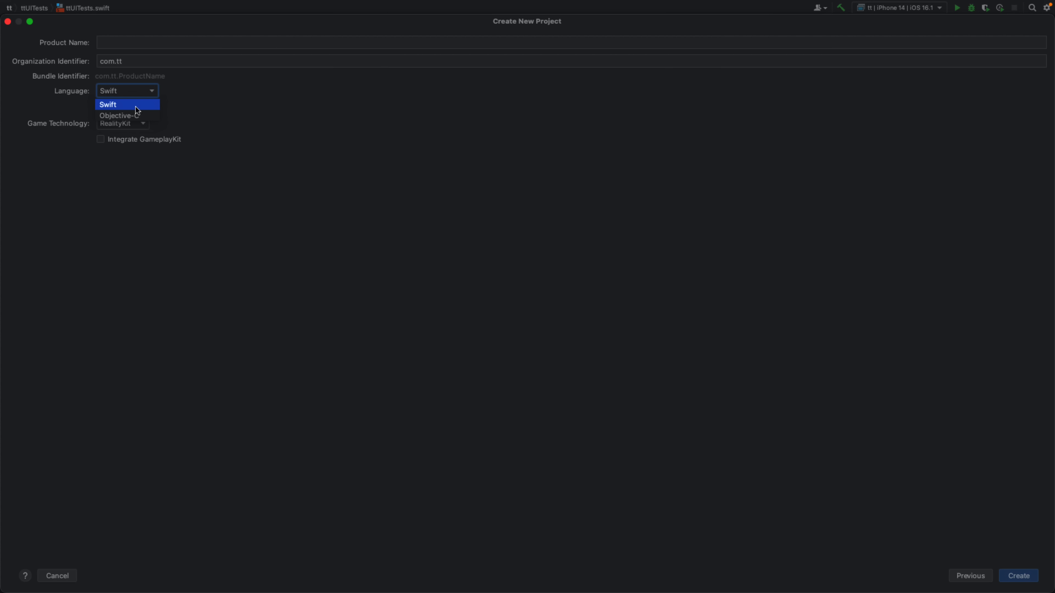
click(108, 105)
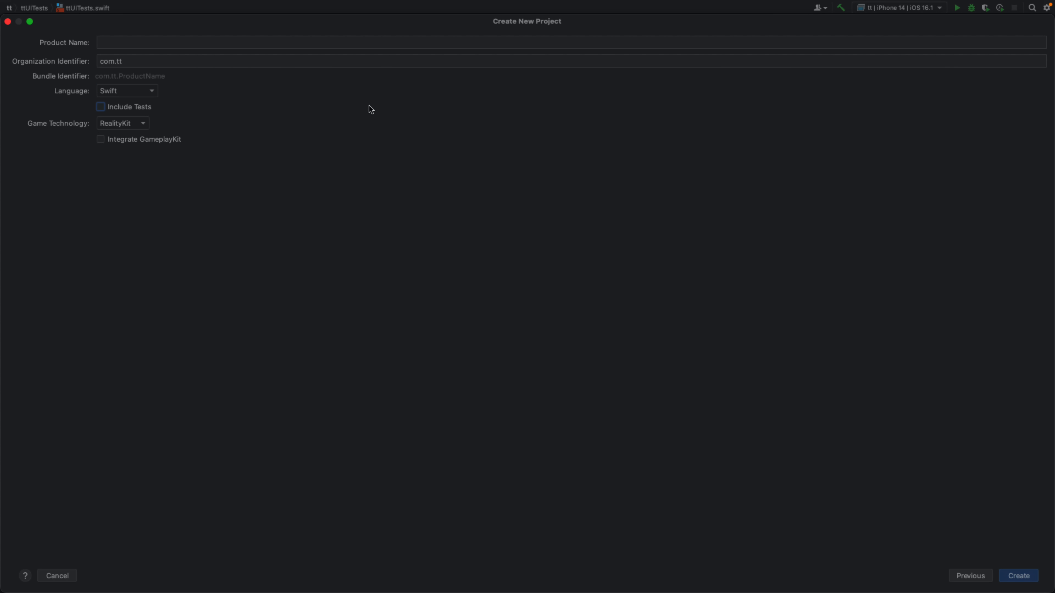
mouse_move(255, 138)
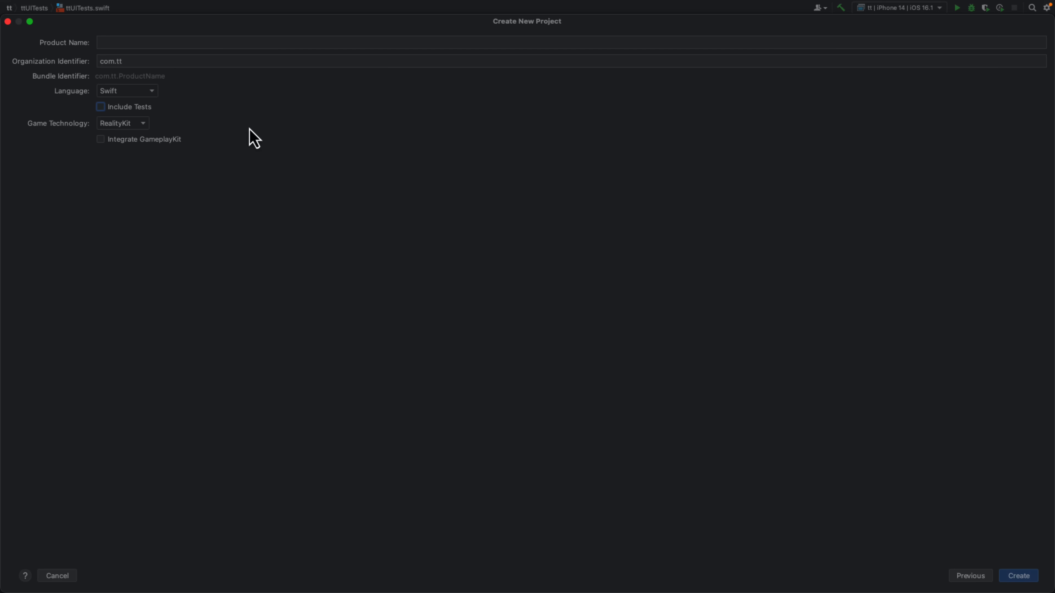
Cancel the Create New Project dialog, returning to the tt project's ttUITests.swift
click(121, 123)
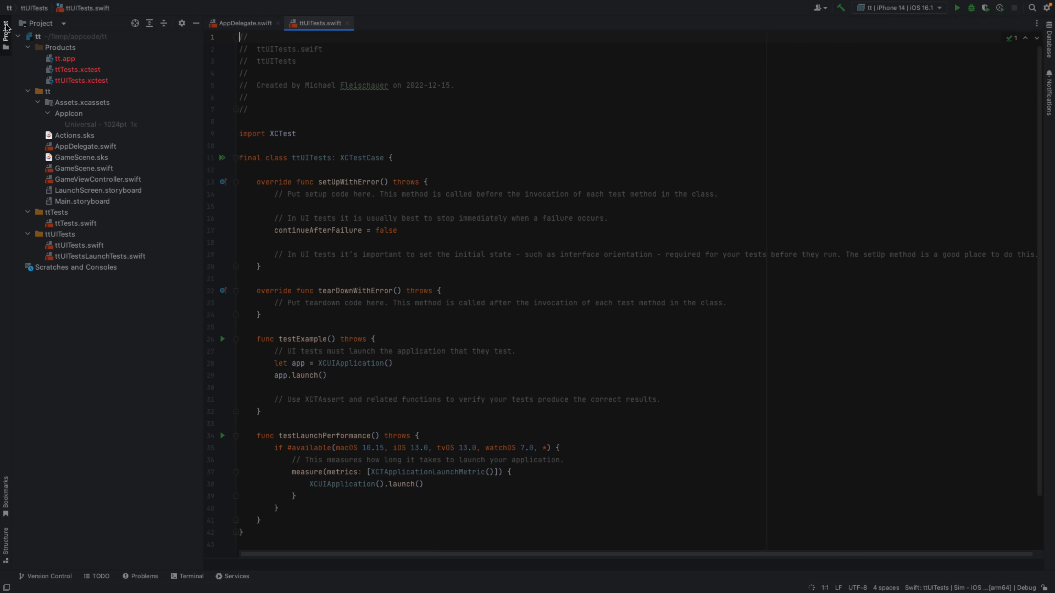
mouse_move(590, 200)
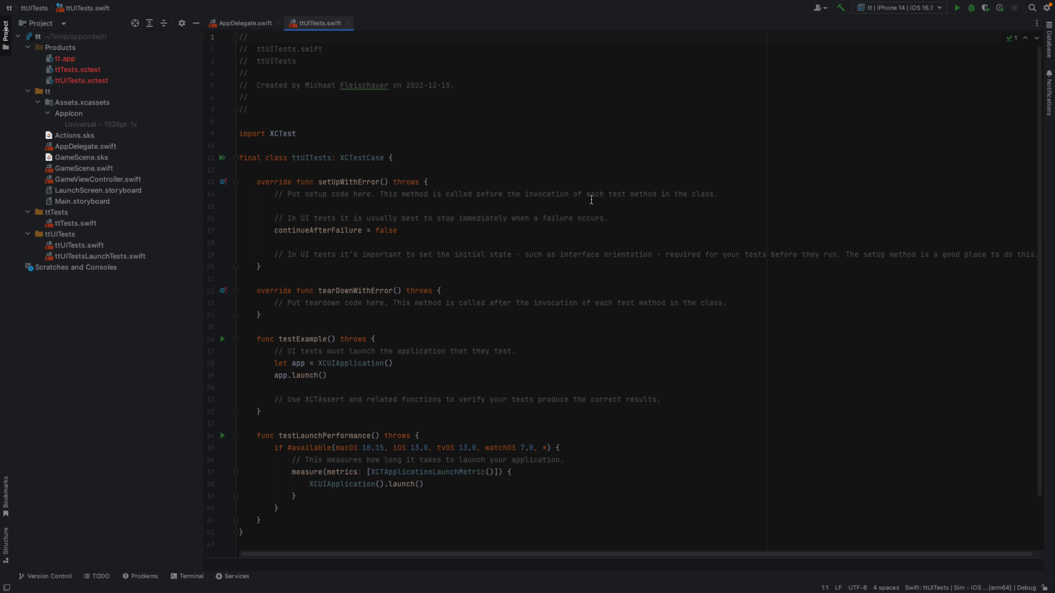
mouse_move(468, 94)
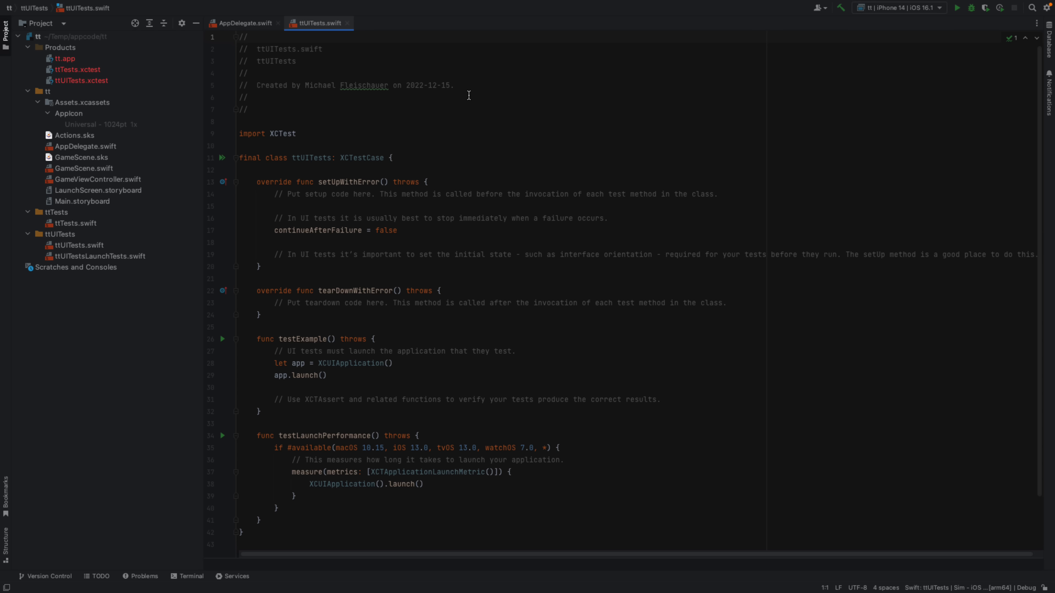
mouse_move(92, 205)
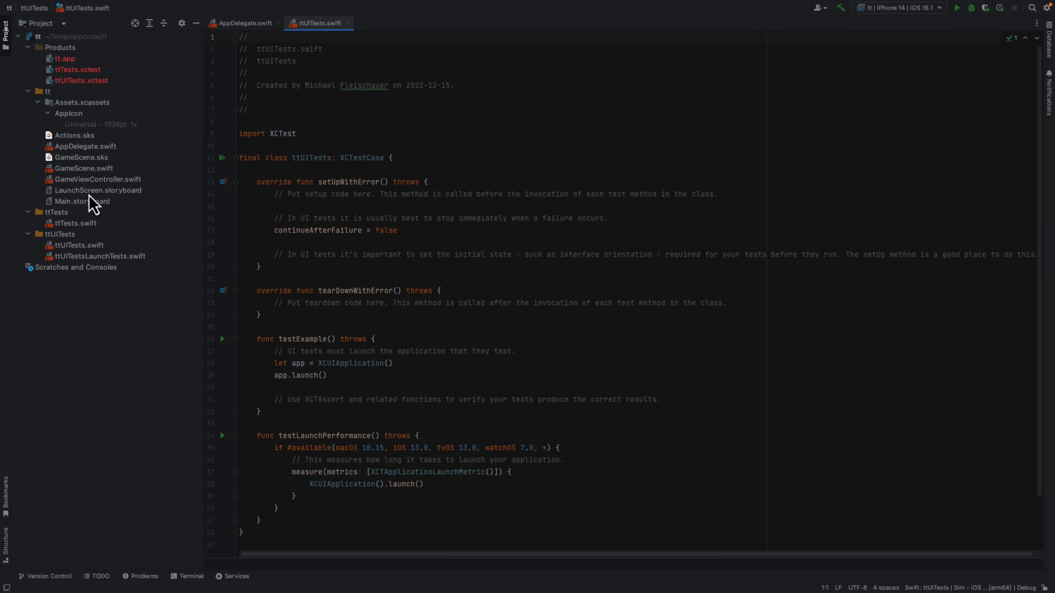
Show LaunchScreen.storyboard from the tt project in Xcode's Interface Builder
click(78, 201)
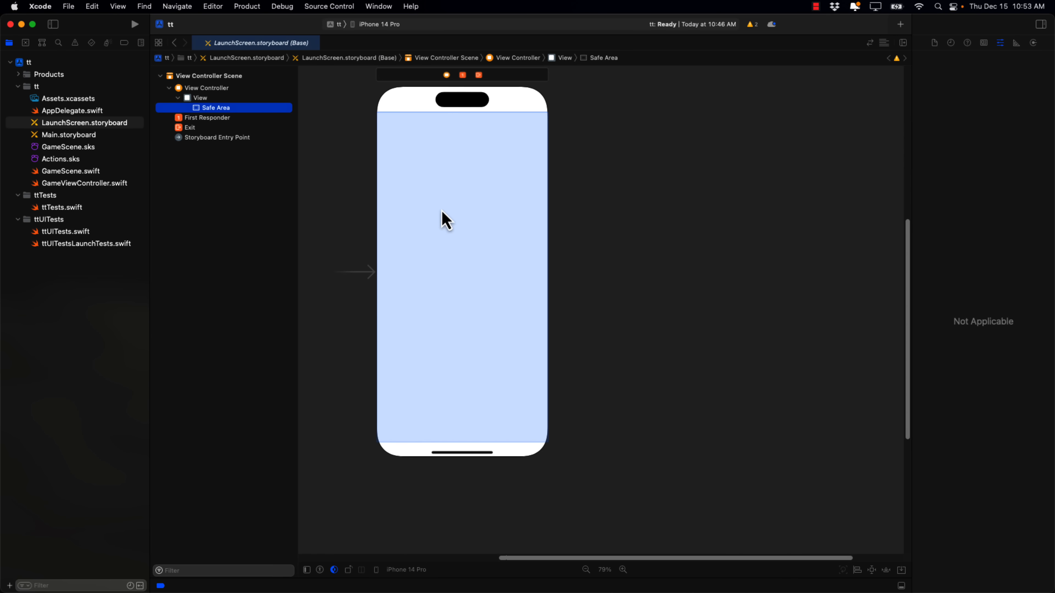
mouse_move(590, 155)
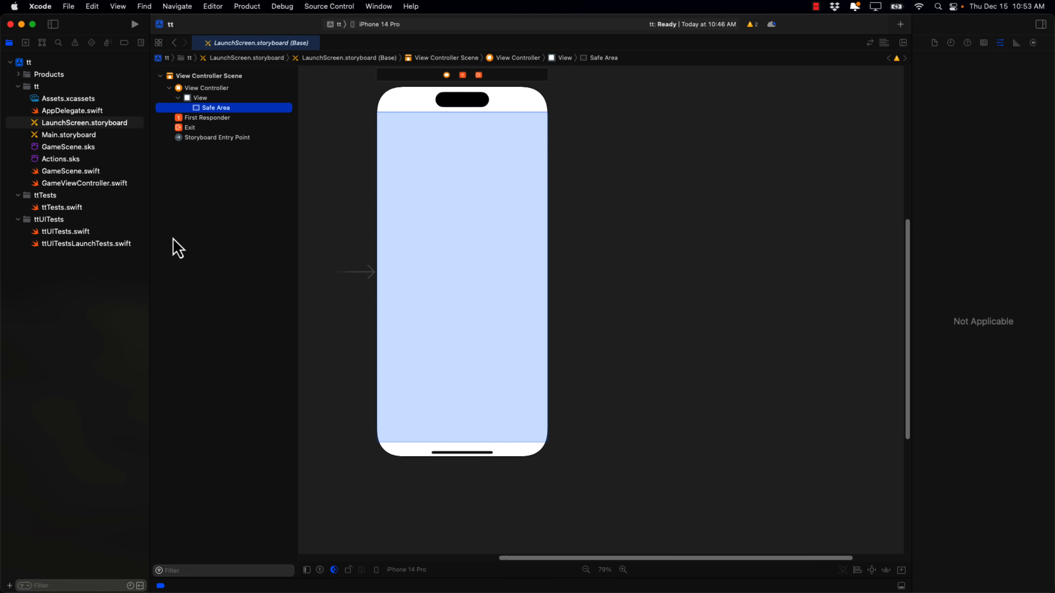
mouse_move(76, 105)
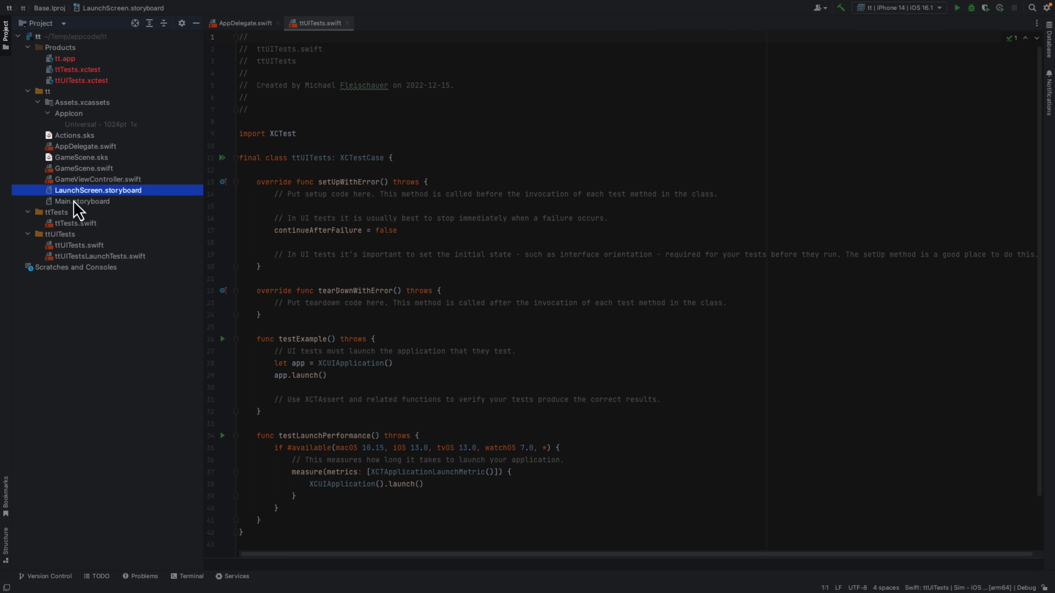
mouse_move(156, 329)
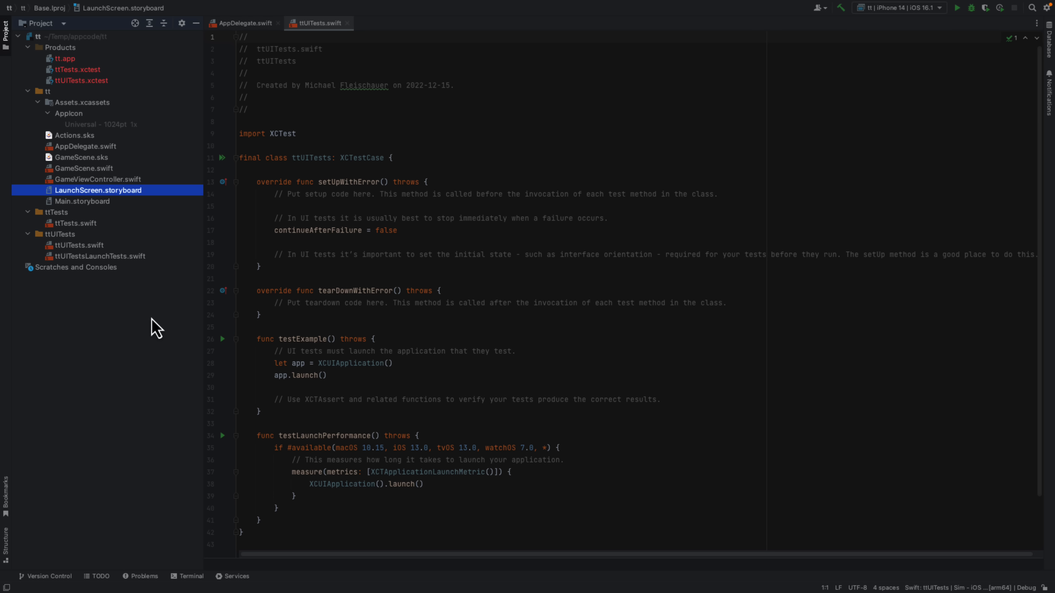
click(78, 245)
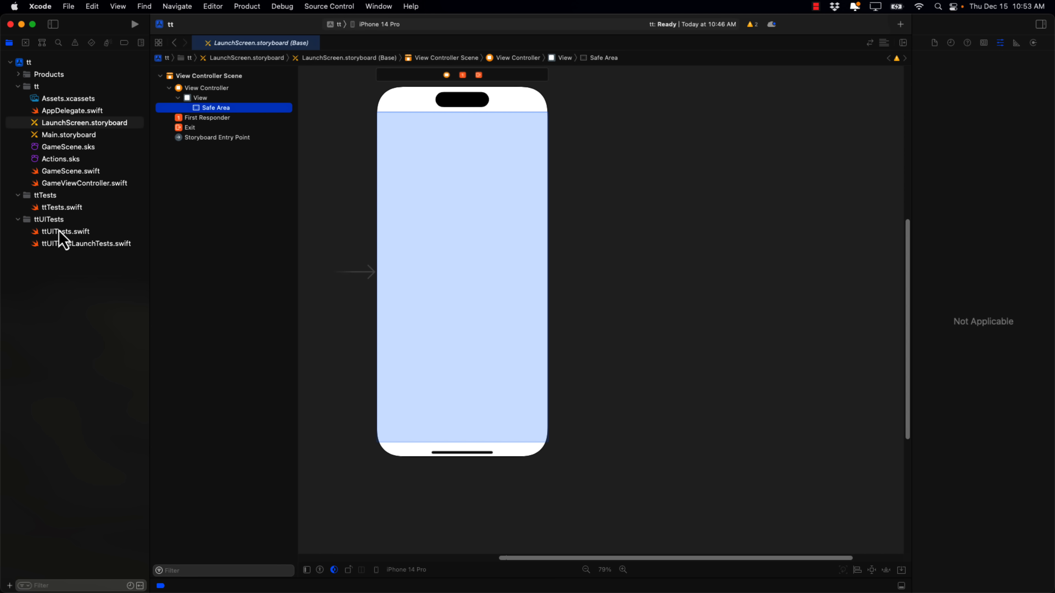
click(66, 231)
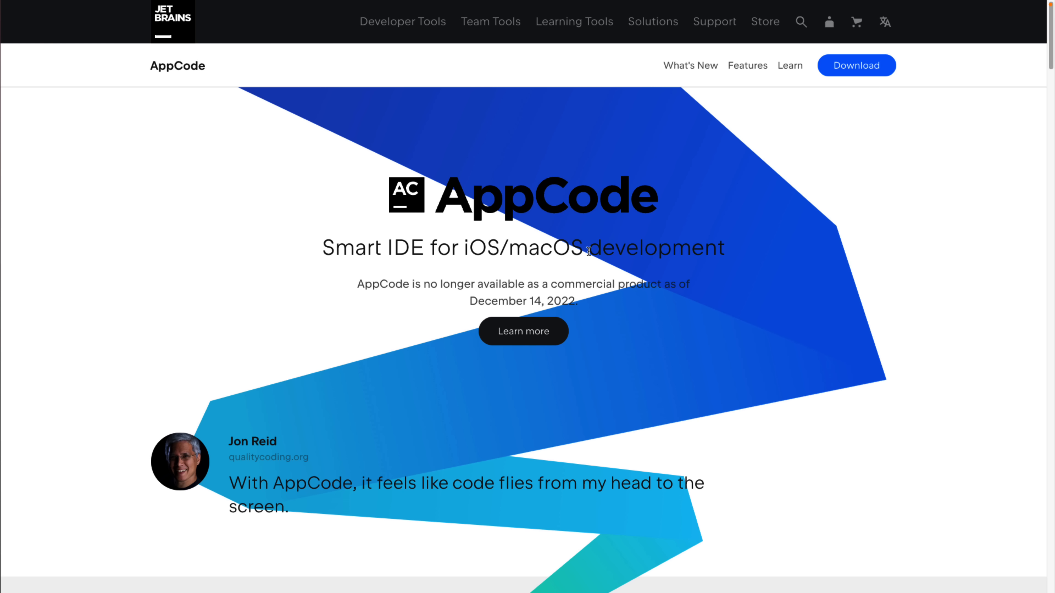
mouse_move(548, 294)
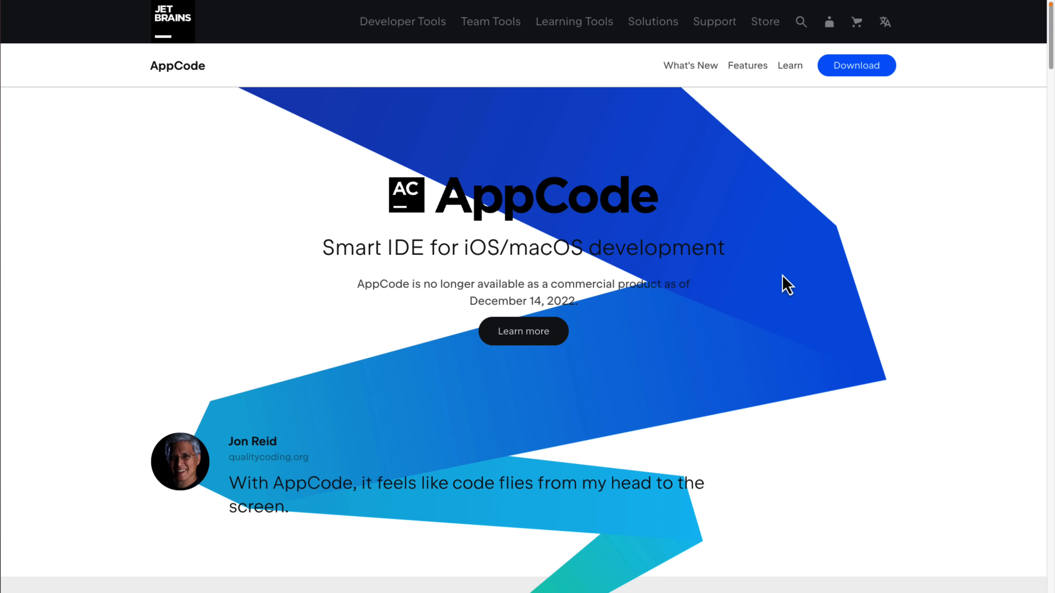
Scroll through the feature sections of the JetBrains AppCode product page
scroll(down, 3)
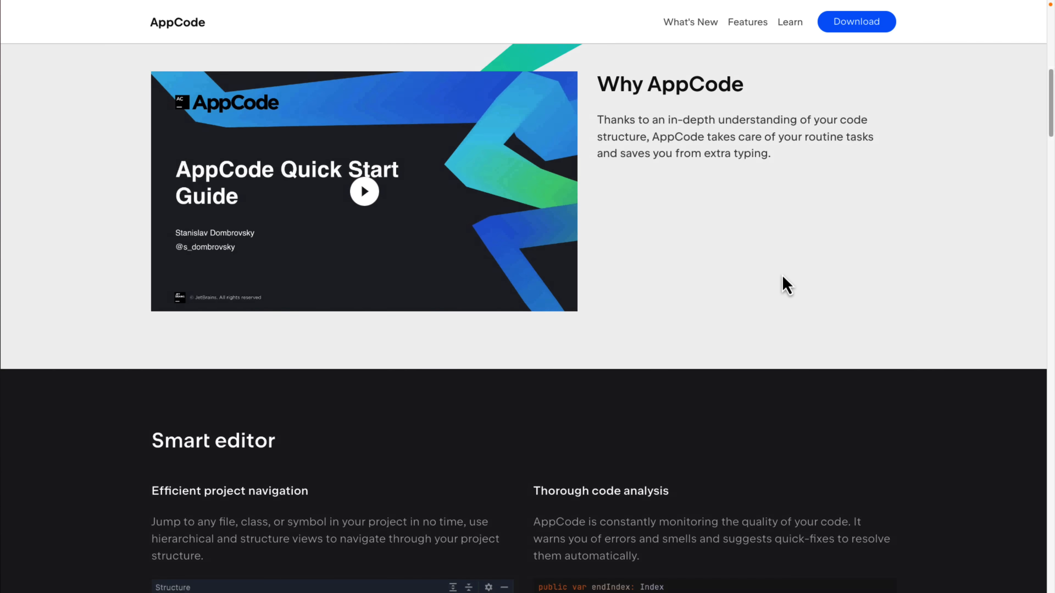
scroll(down, 3)
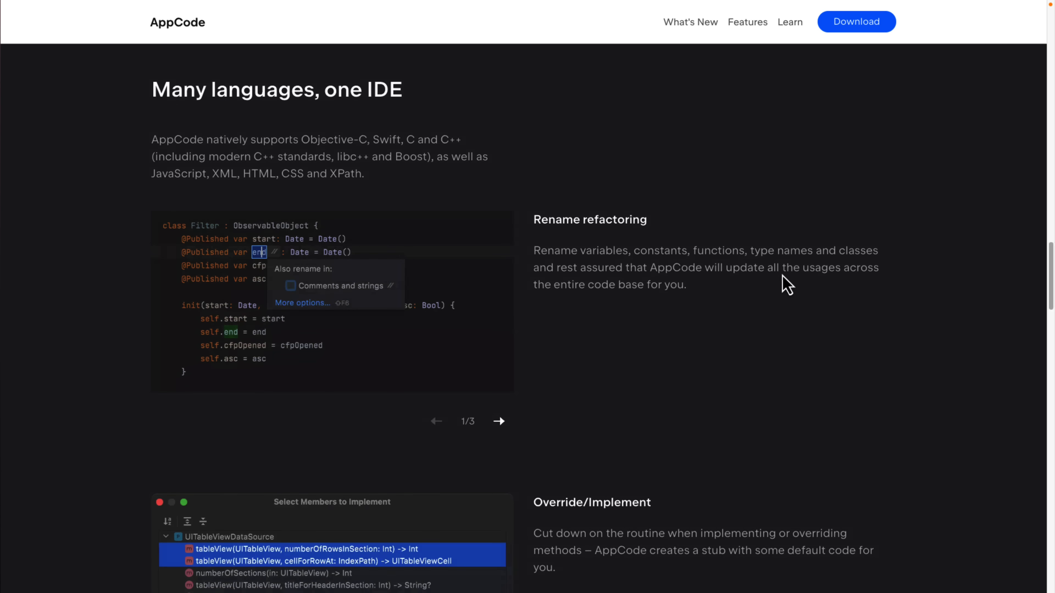
scroll(down, 3)
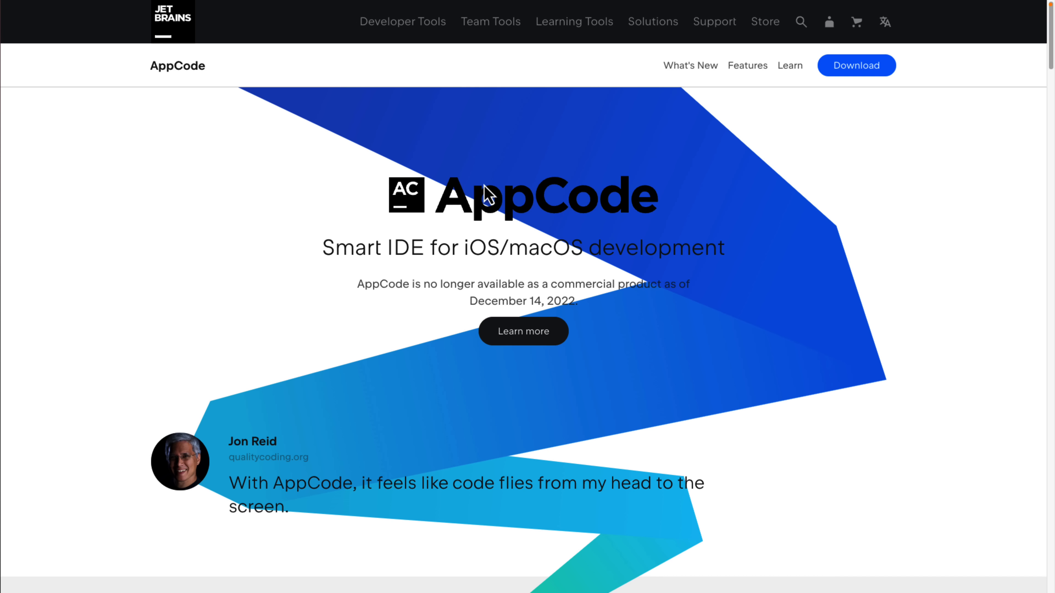
mouse_move(381, 17)
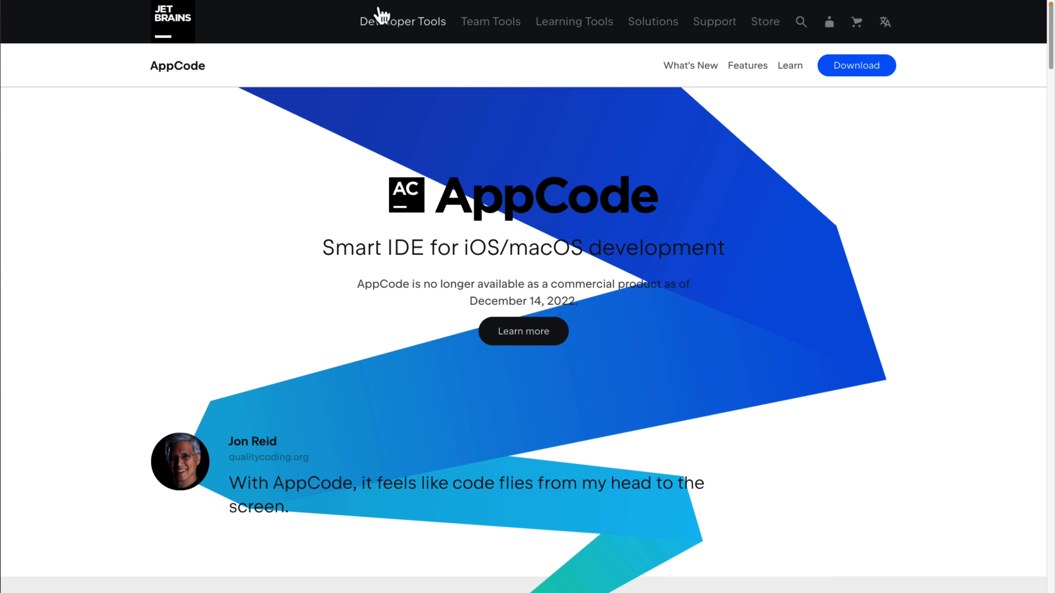
Show the Developer Tools menu listing JetBrains IDEs such as CLion and IntelliJ IDEA
click(402, 21)
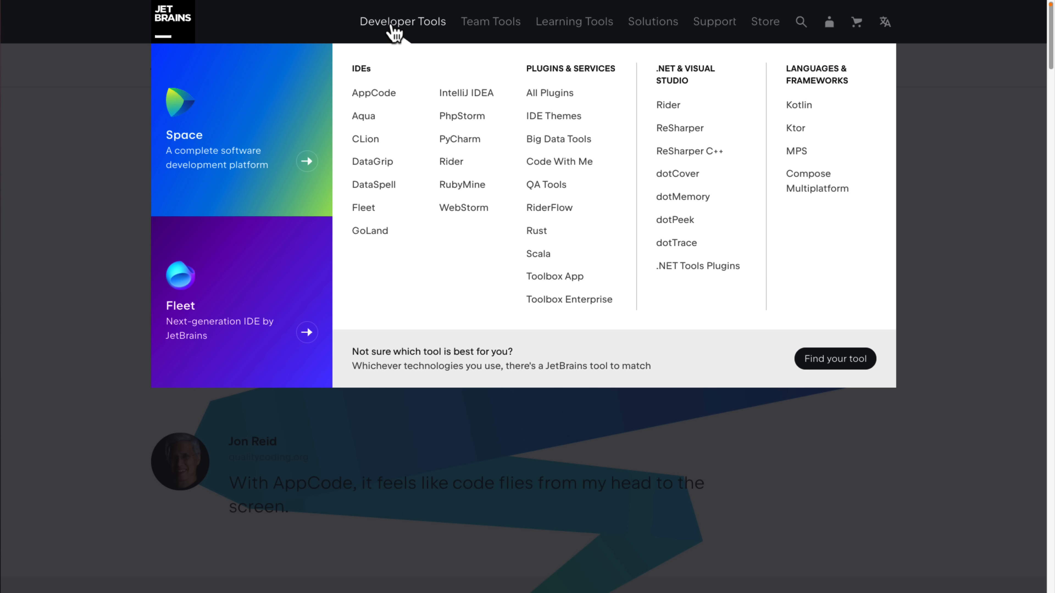
mouse_move(365, 139)
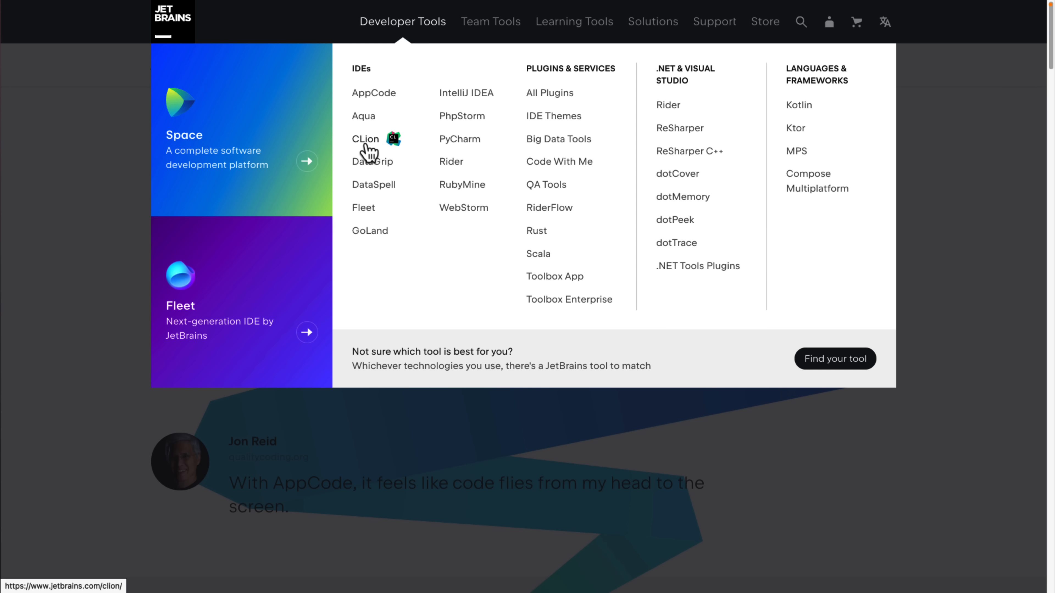
mouse_move(462, 167)
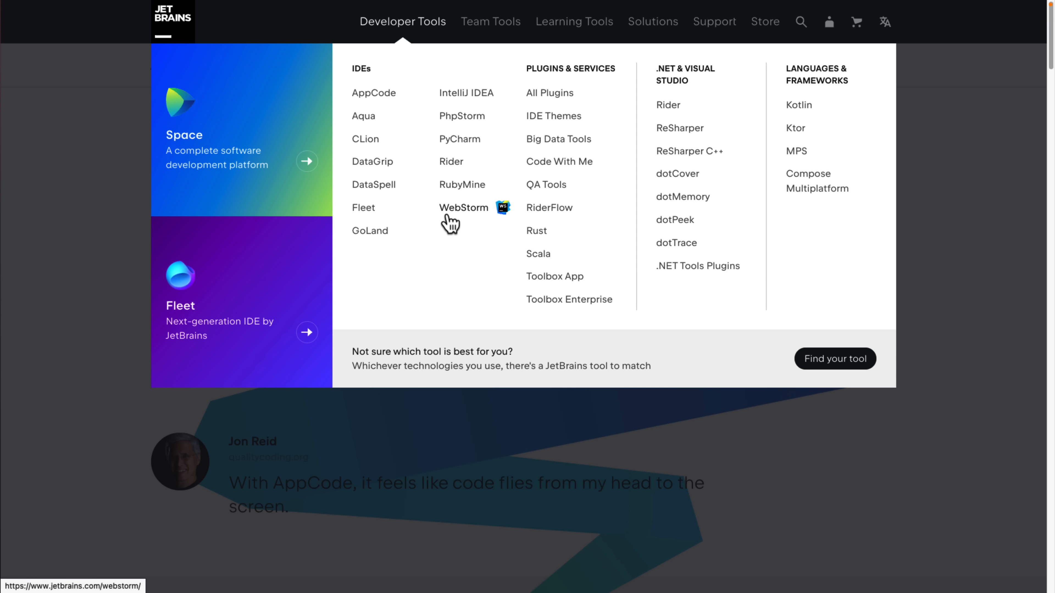
mouse_move(474, 116)
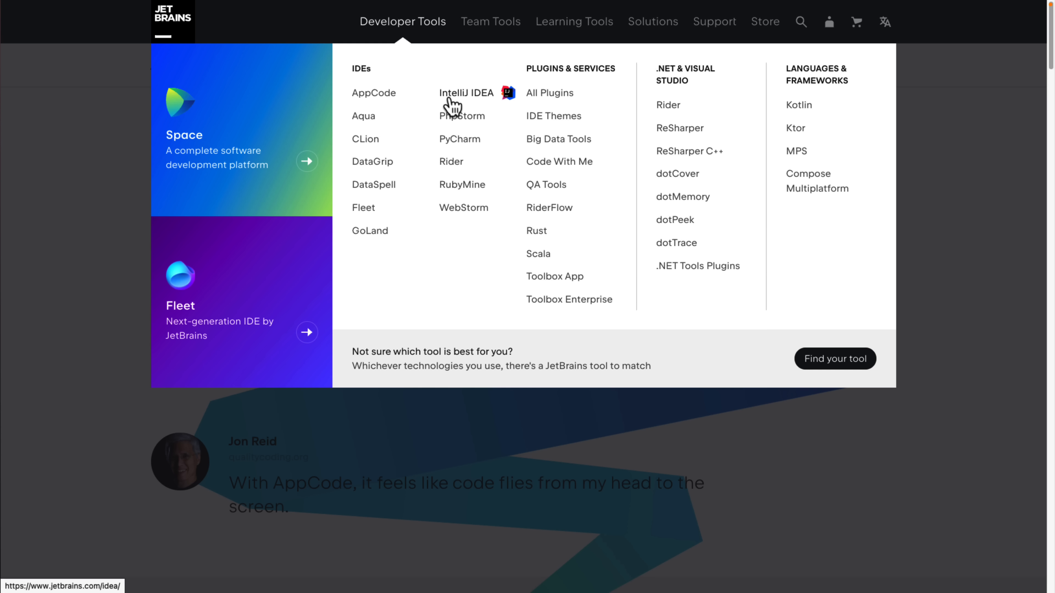
mouse_move(477, 102)
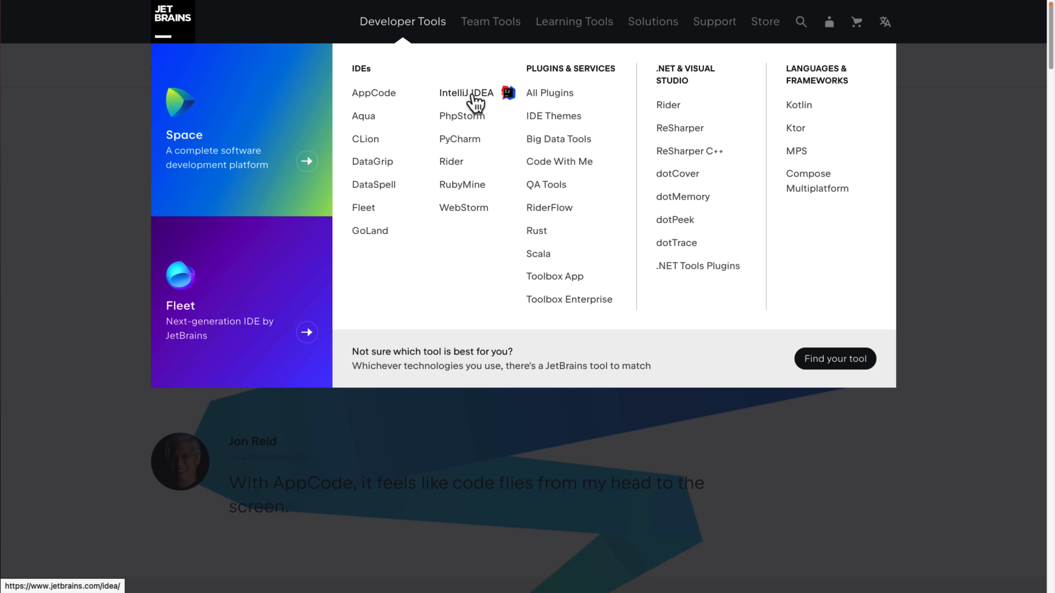
mouse_move(479, 101)
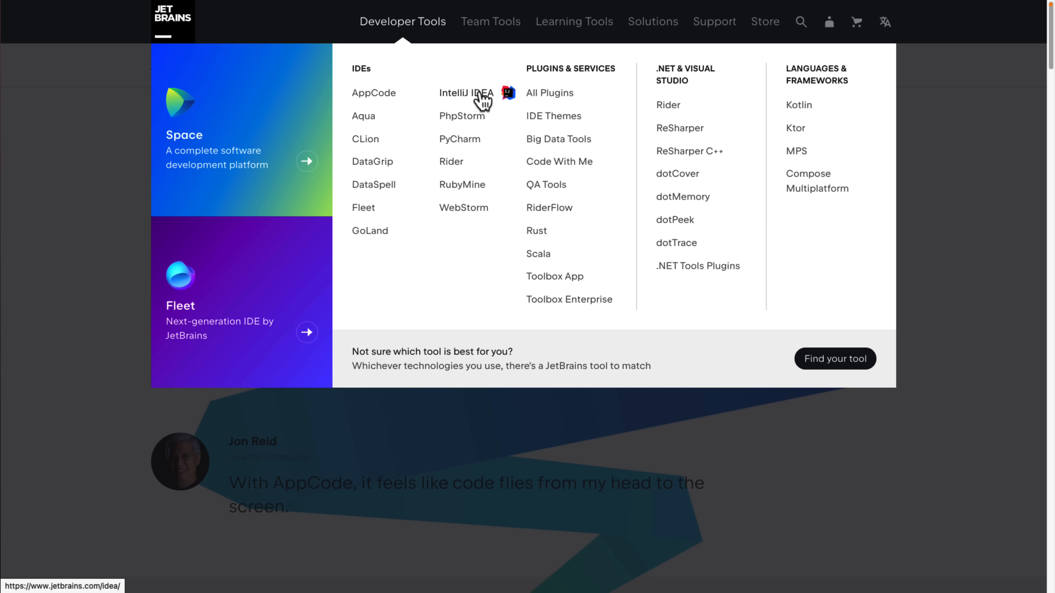
mouse_move(638, 174)
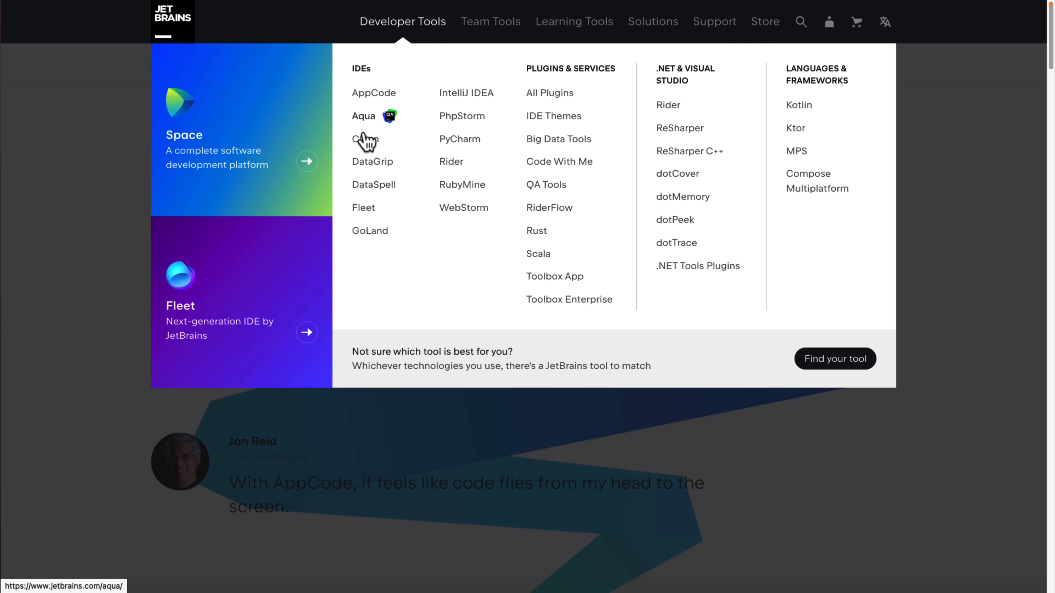
mouse_move(386, 213)
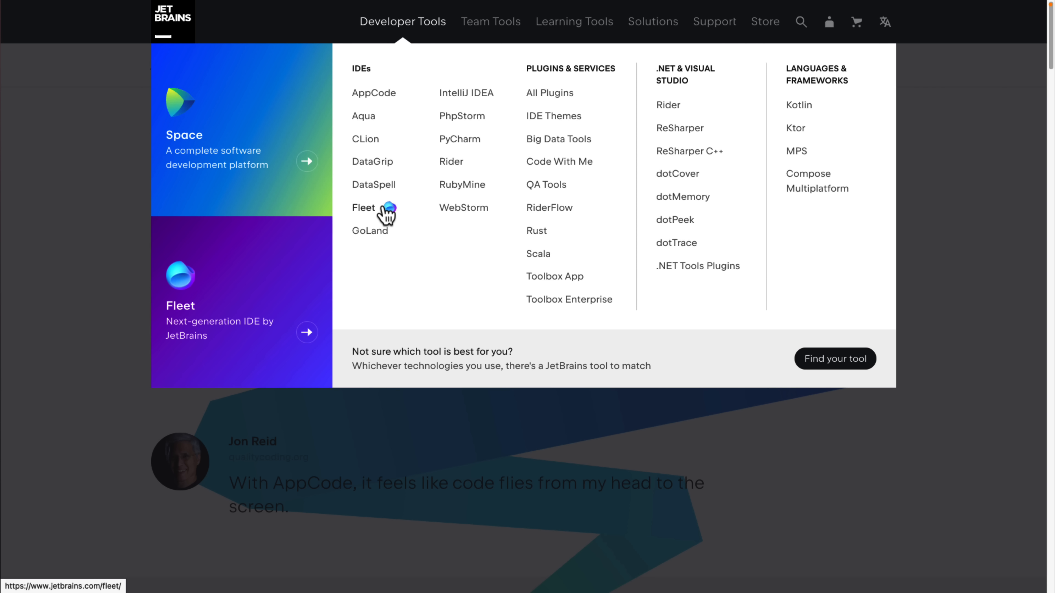
mouse_move(374, 233)
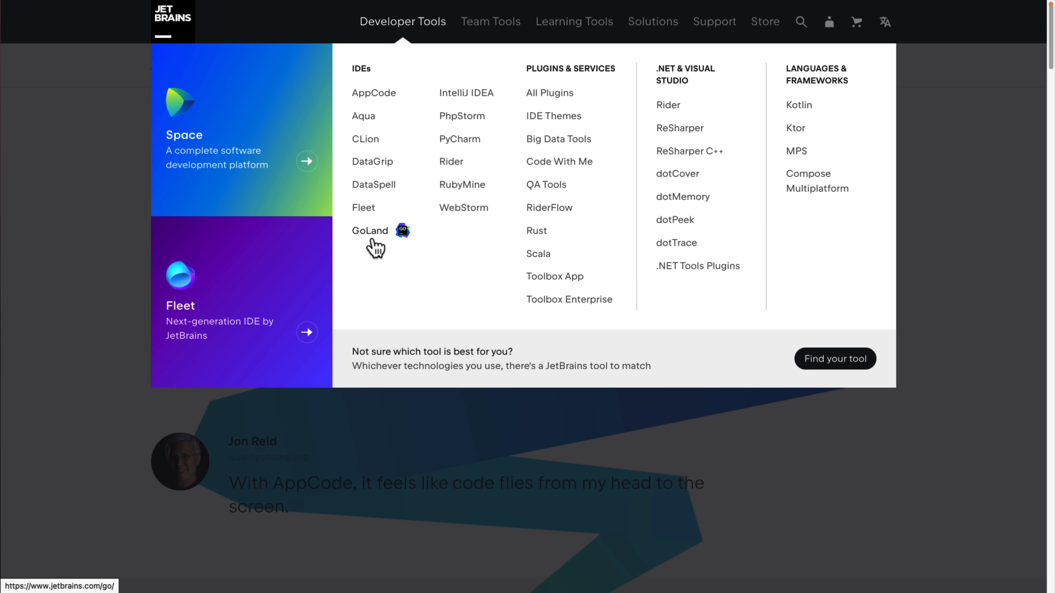
mouse_move(587, 252)
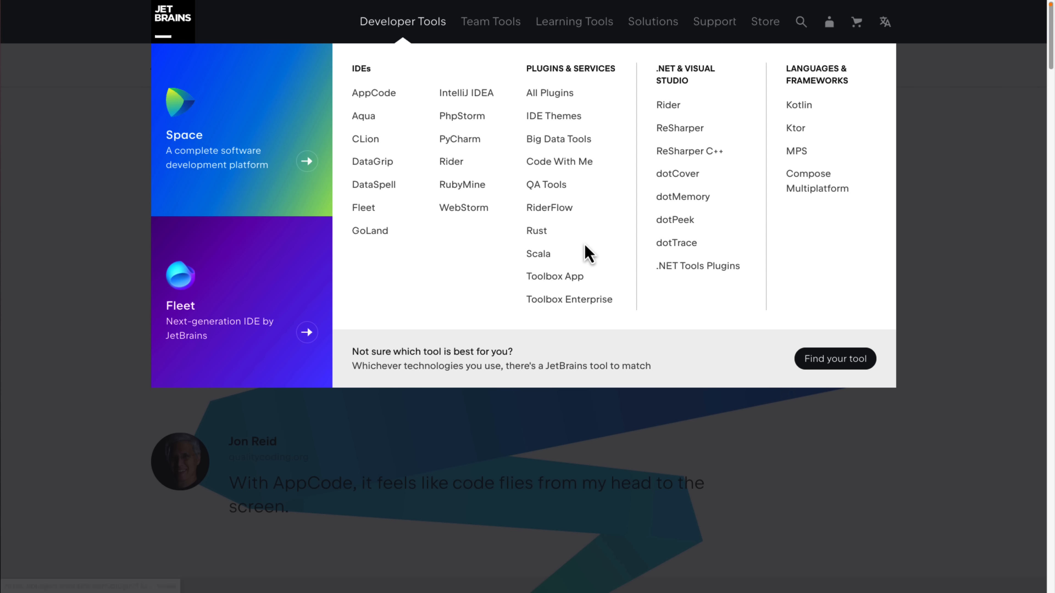
Dismiss the Developer Tools menu and reach the AppCode page's Learn more announcement link
click(374, 93)
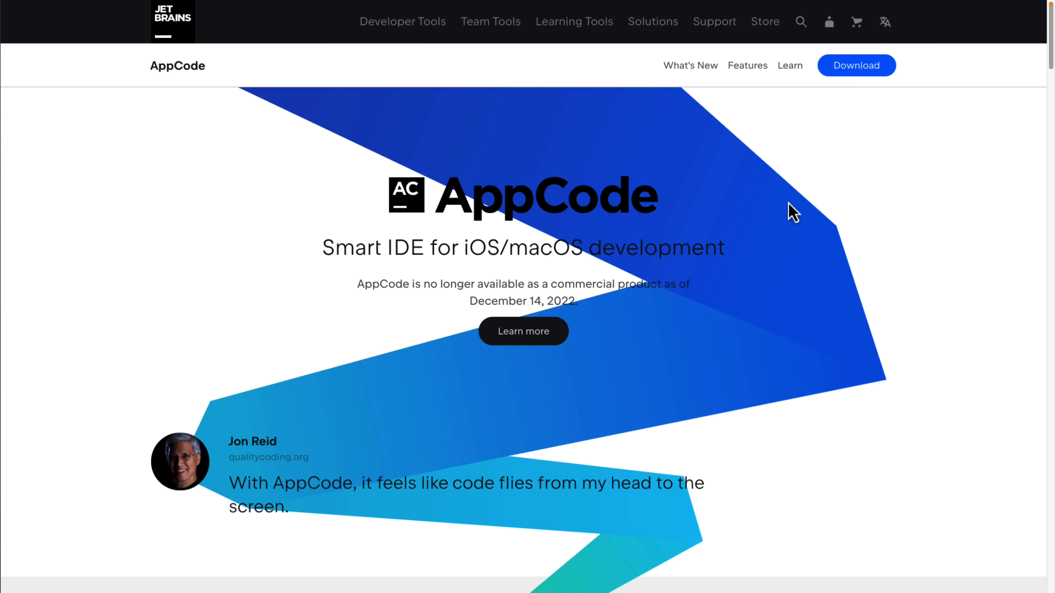
mouse_move(707, 243)
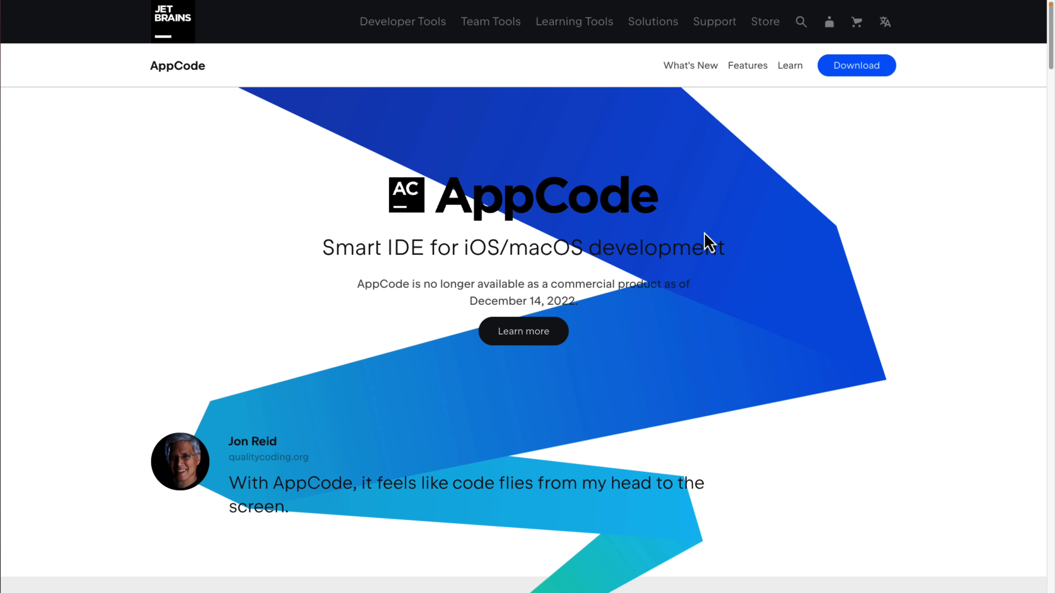
scroll(down, 3)
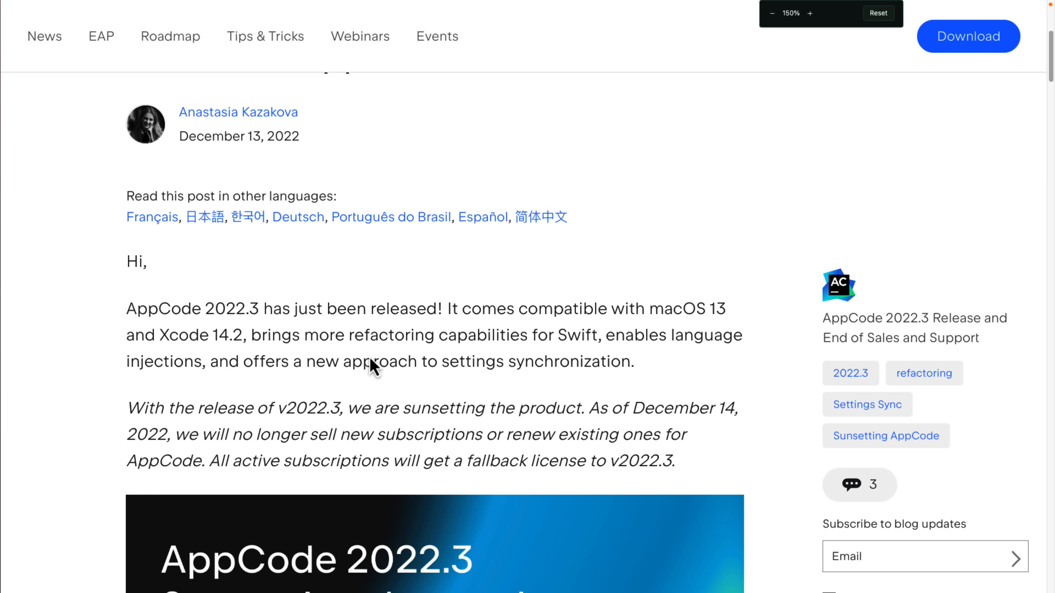
scroll(down, 3)
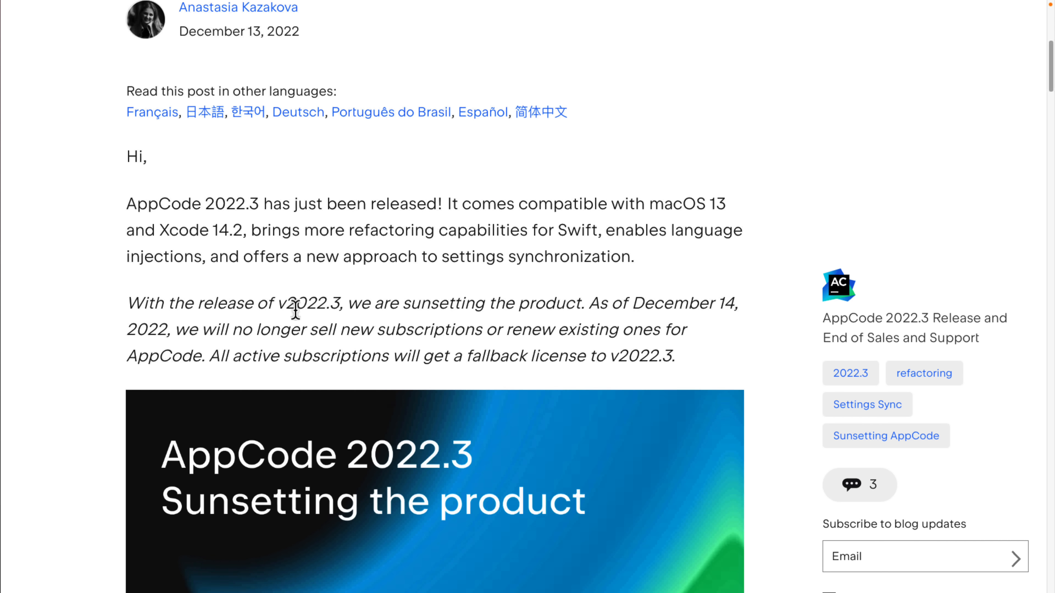
scroll(down, 3)
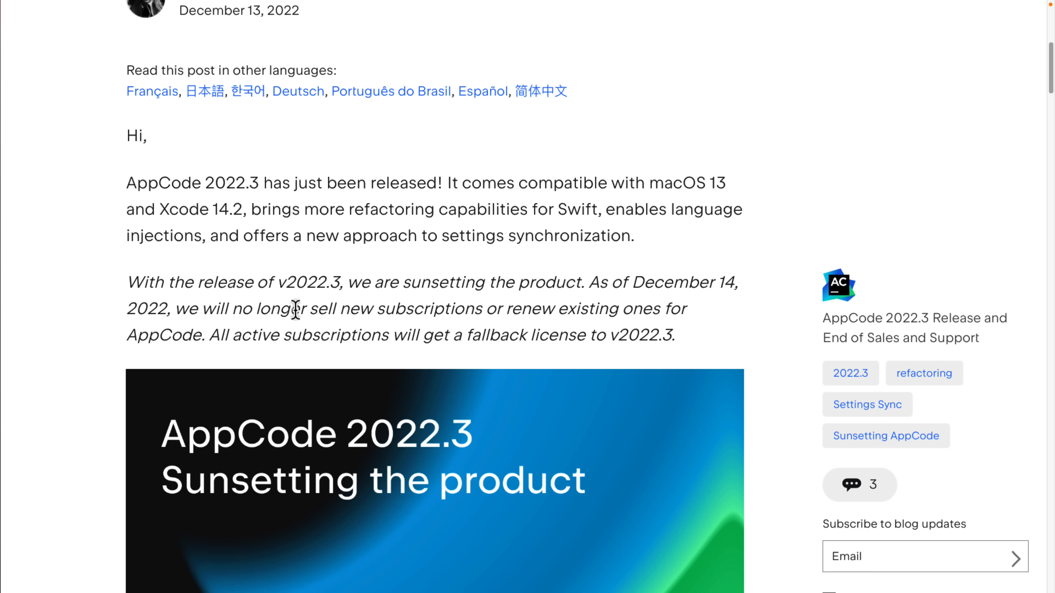
mouse_move(582, 276)
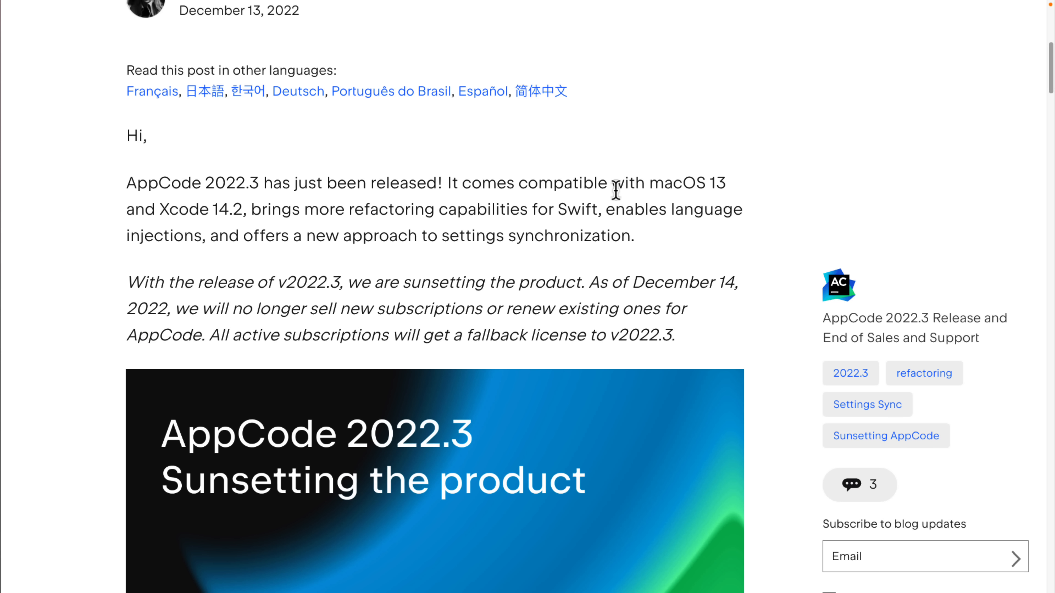
mouse_move(230, 184)
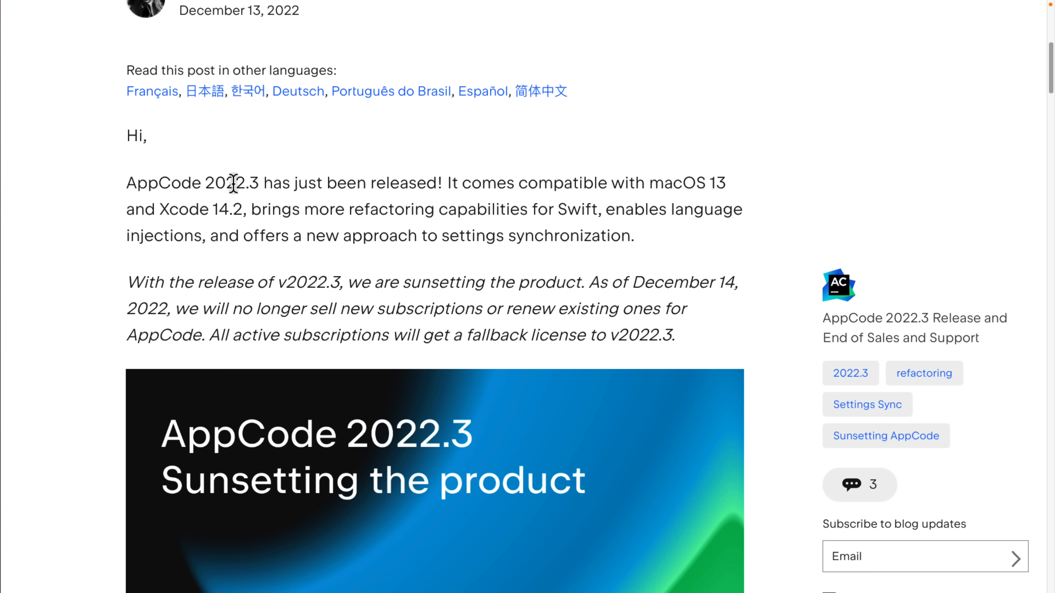
Read the AppCode 2022.3 blog post down to its 'Sunsetting AppCode' section, highlighting a line
scroll(down, 3)
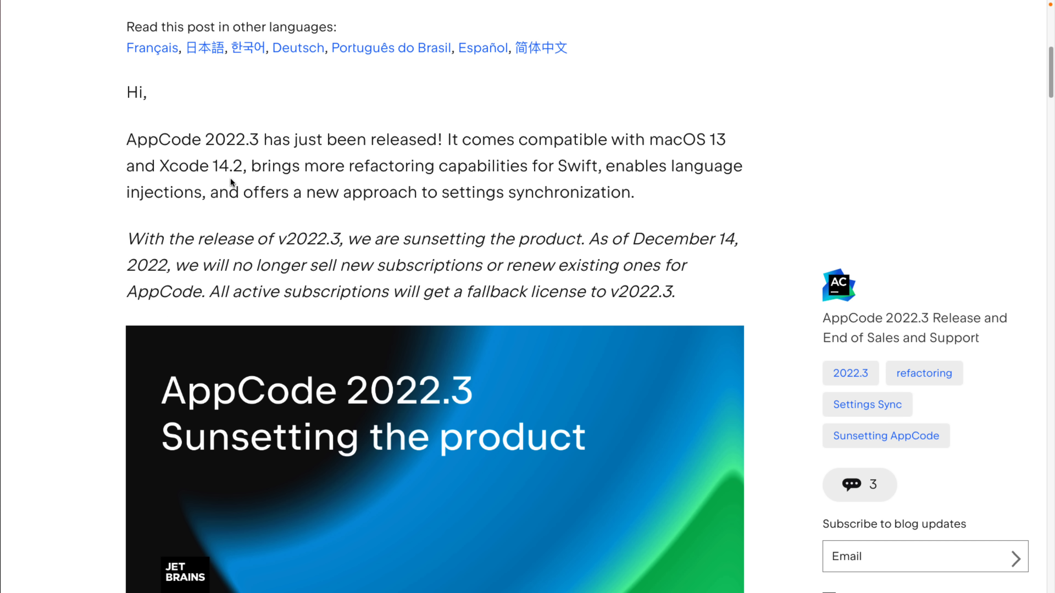
scroll(down, 3)
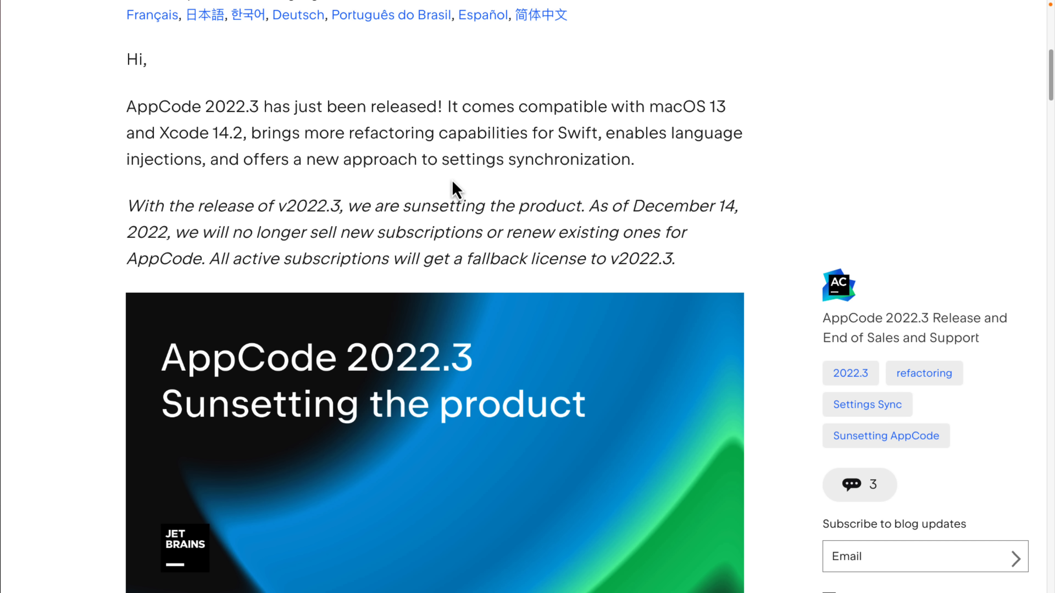
mouse_move(320, 152)
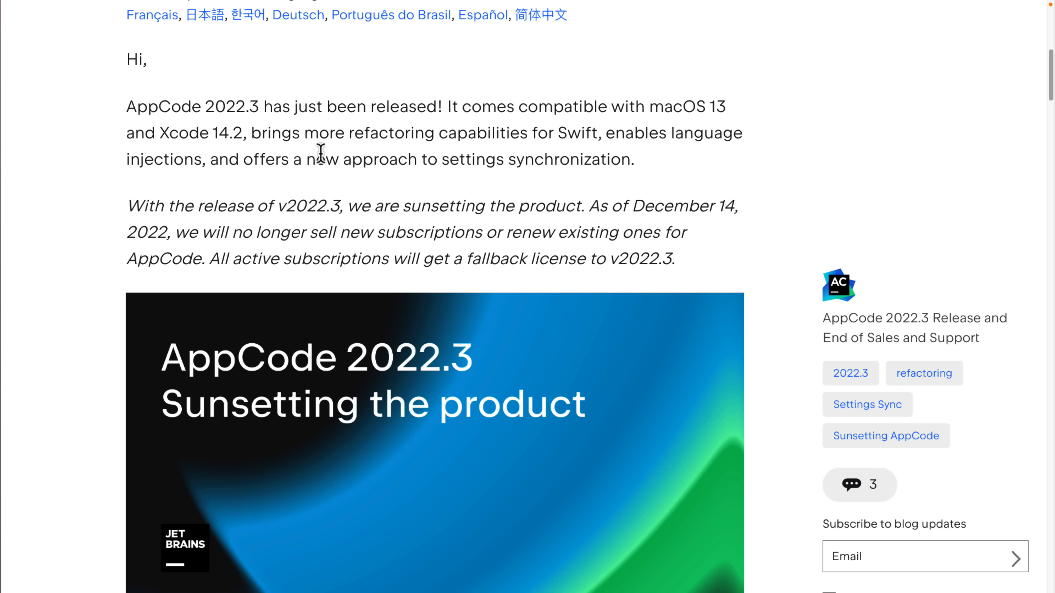
scroll(down, 3)
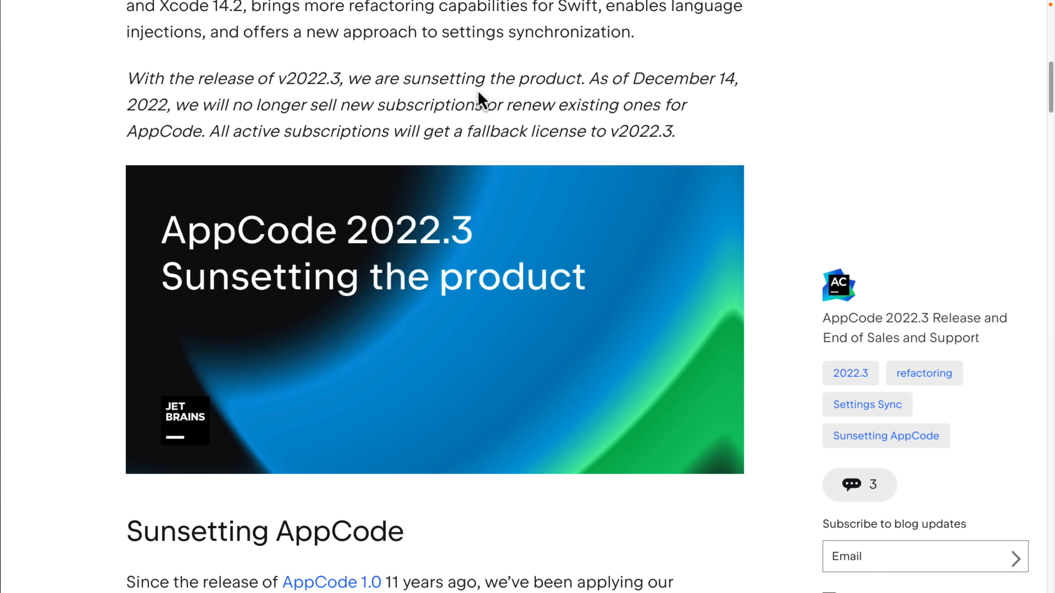
scroll(down, 3)
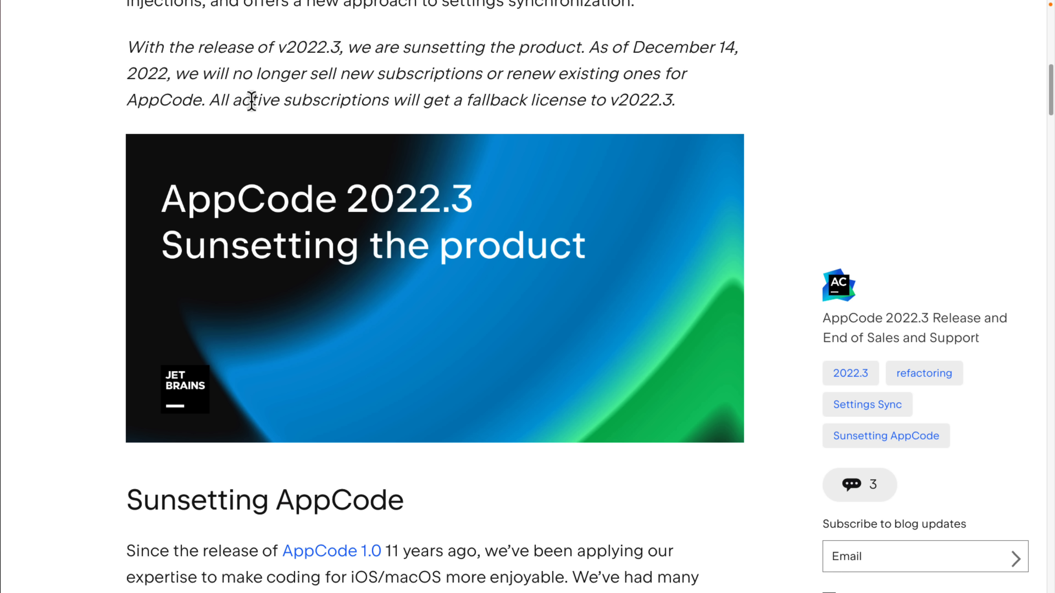
drag(249, 99, 533, 100)
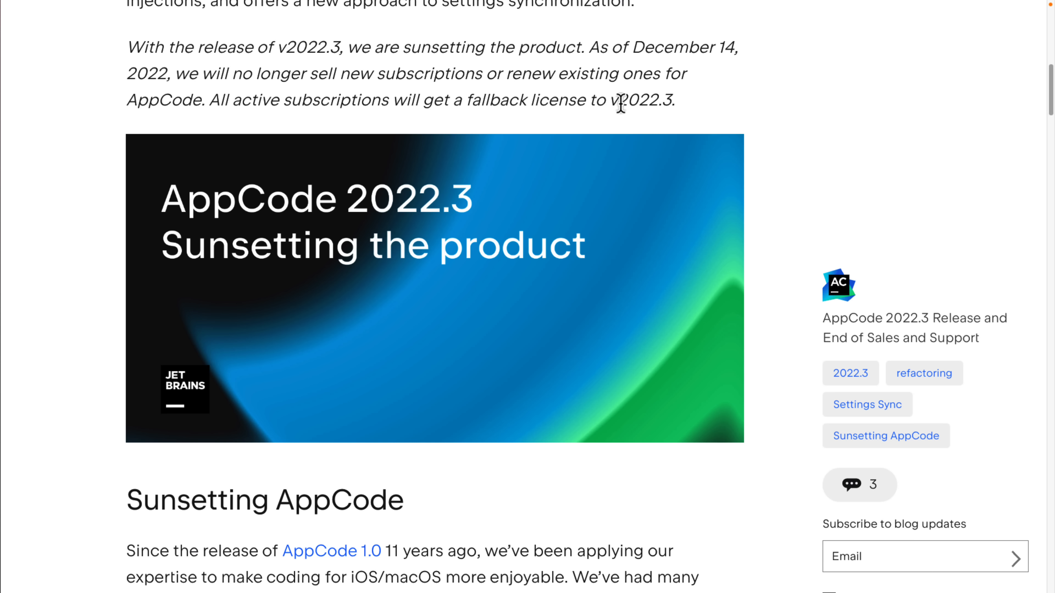
scroll(down, 3)
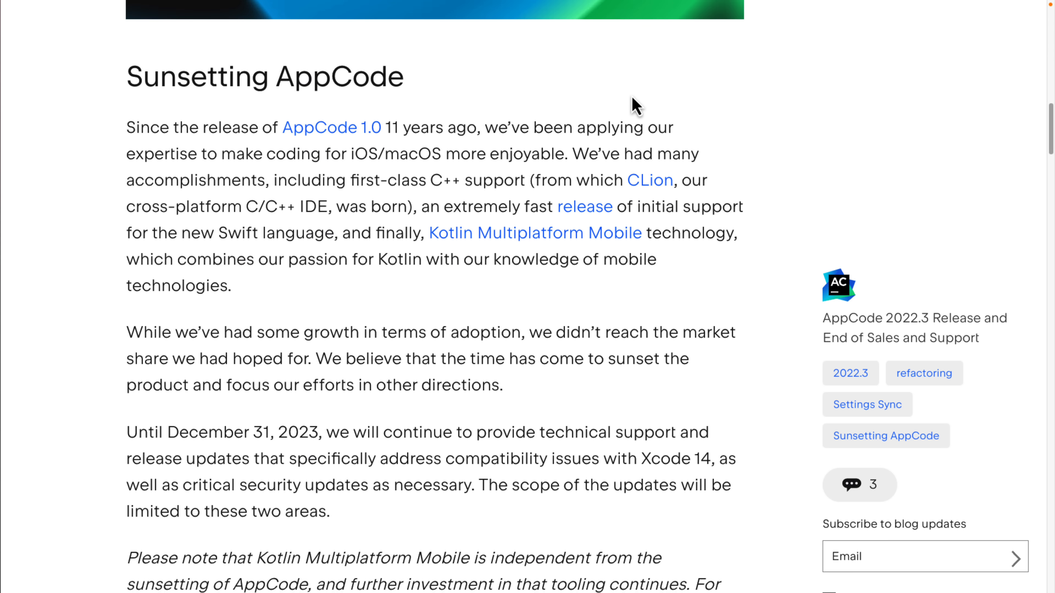
scroll(down, 3)
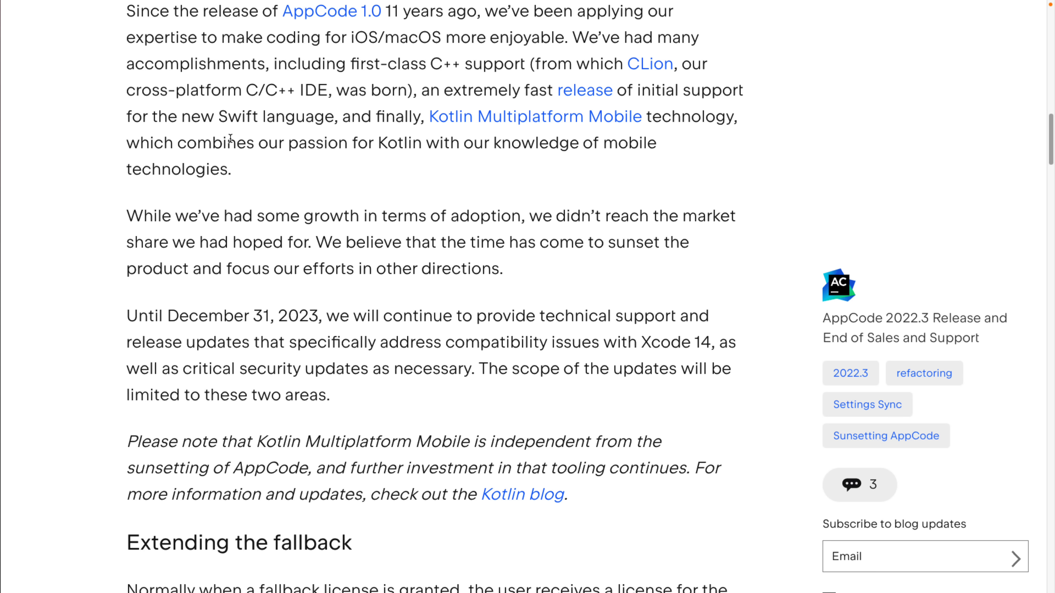
mouse_move(221, 146)
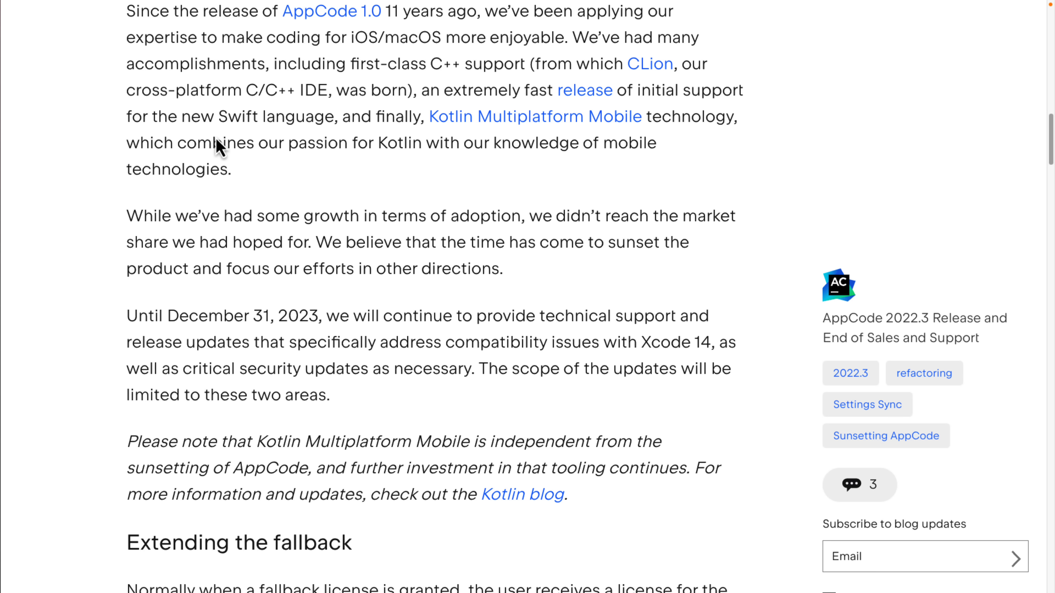
scroll(down, 3)
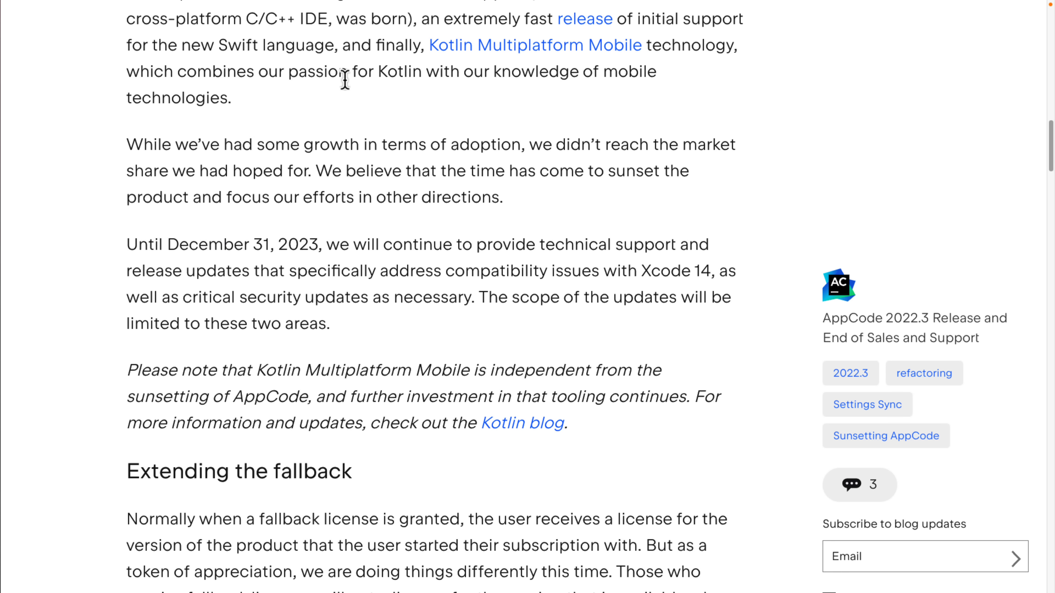
scroll(down, 3)
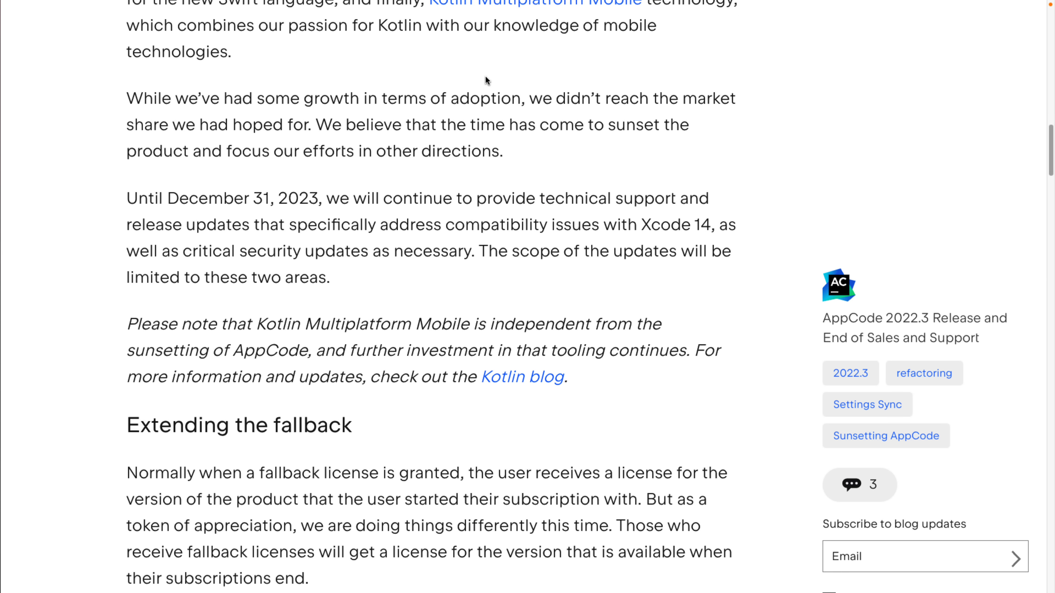
mouse_move(396, 29)
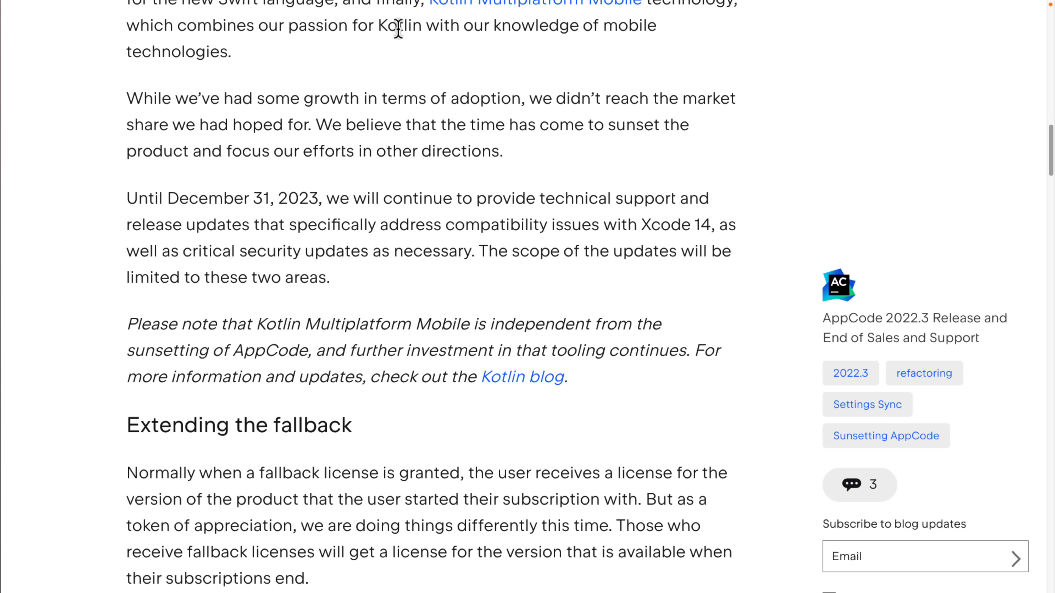
double_click(396, 25)
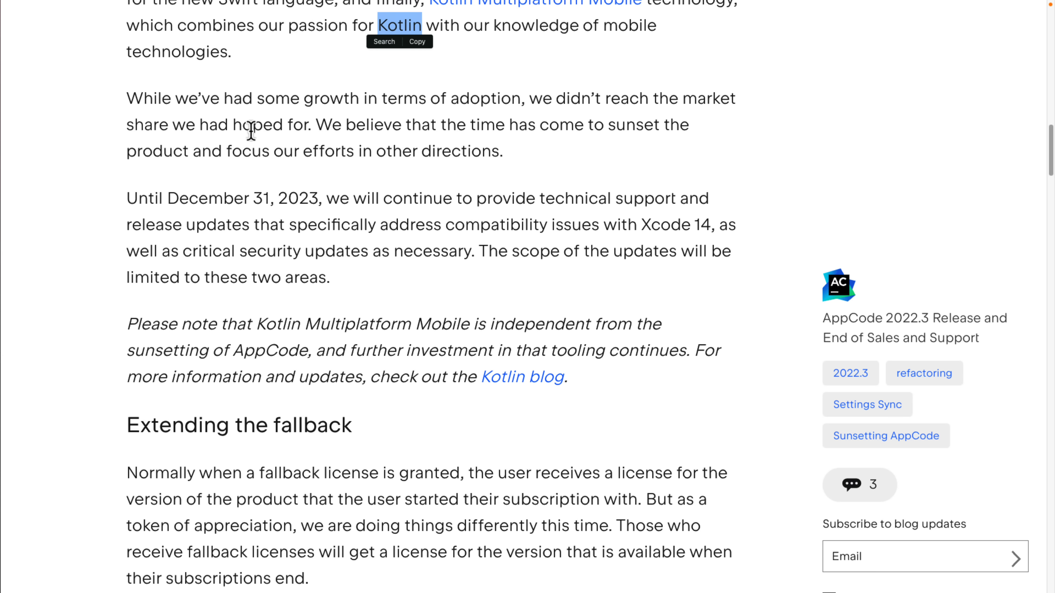
scroll(down, 3)
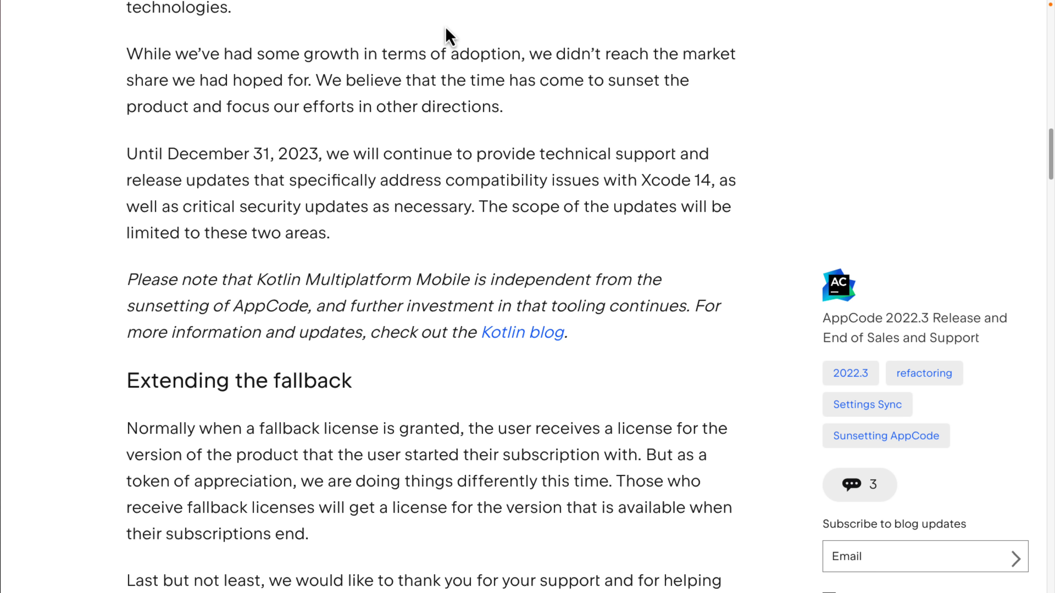
scroll(down, 3)
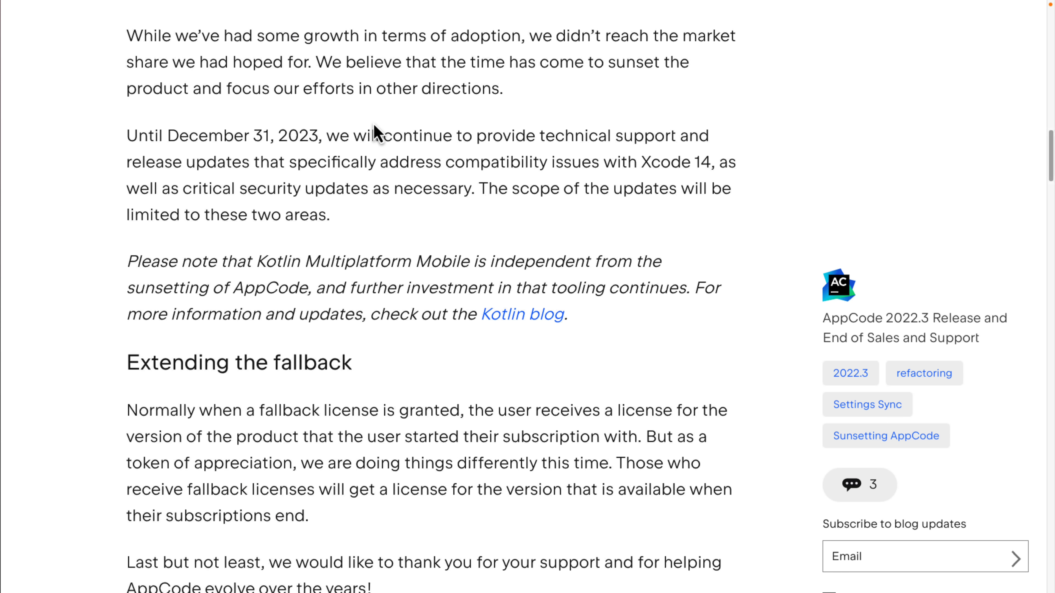
scroll(down, 3)
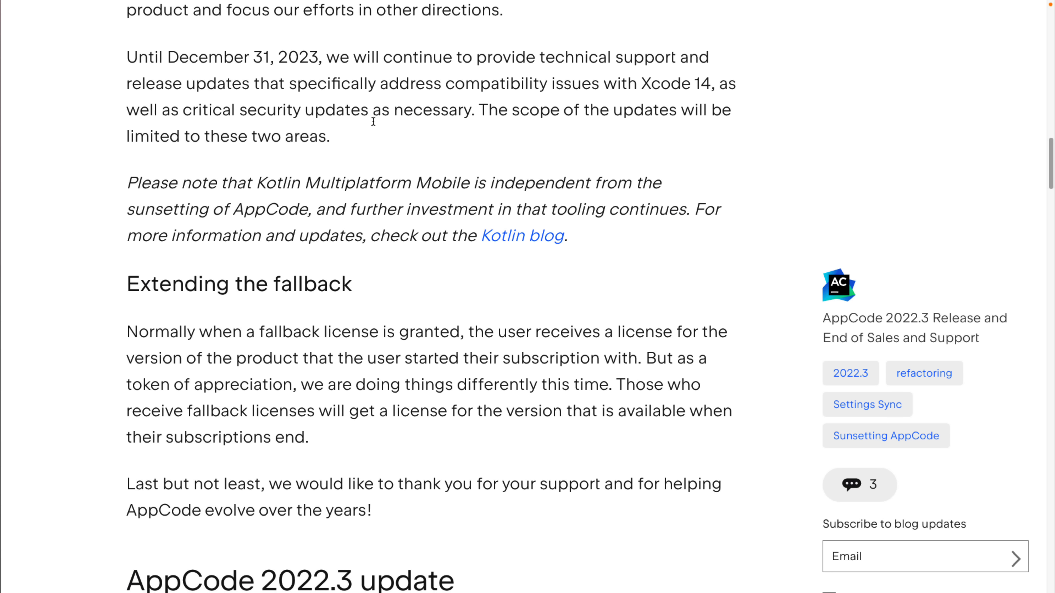
scroll(up, 3)
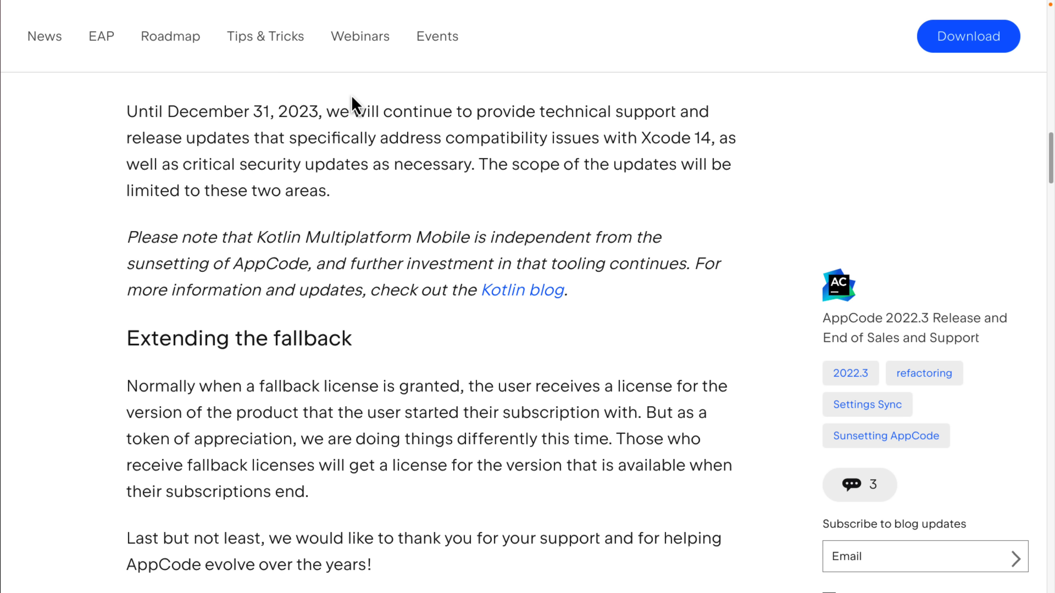
scroll(down, 3)
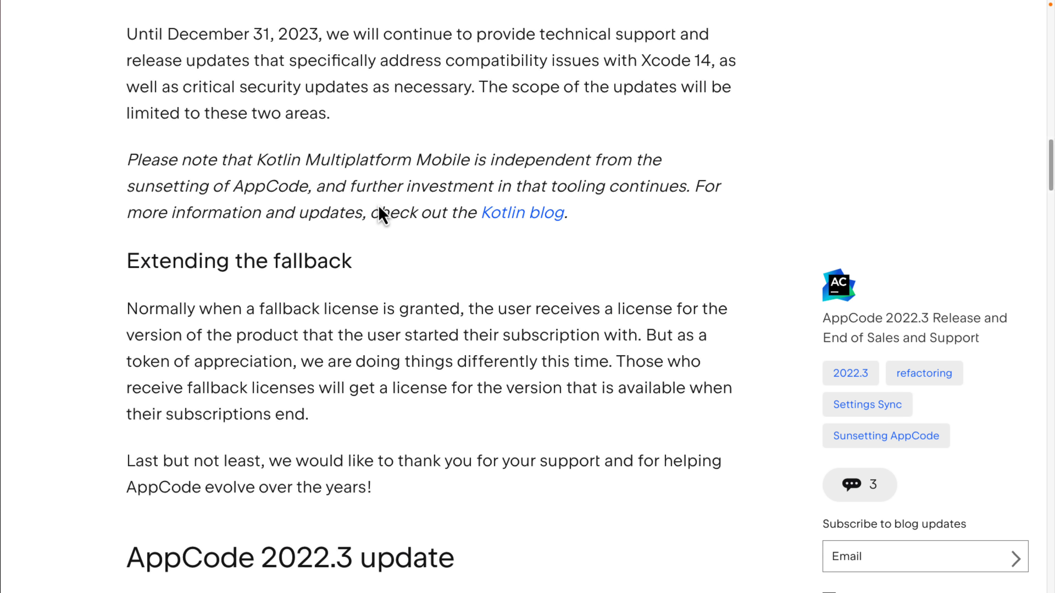
scroll(down, 3)
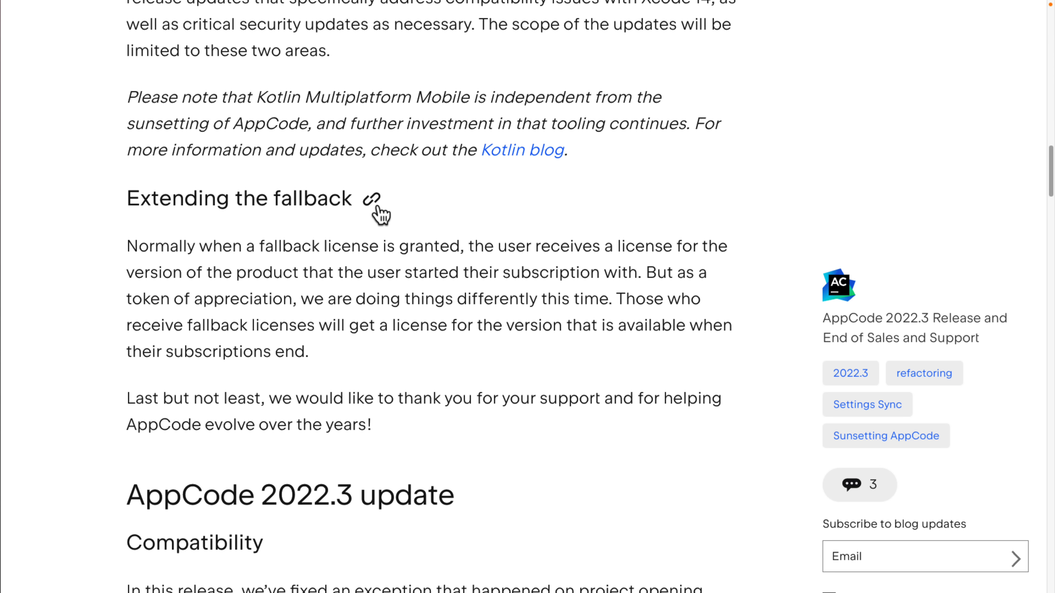
mouse_move(350, 90)
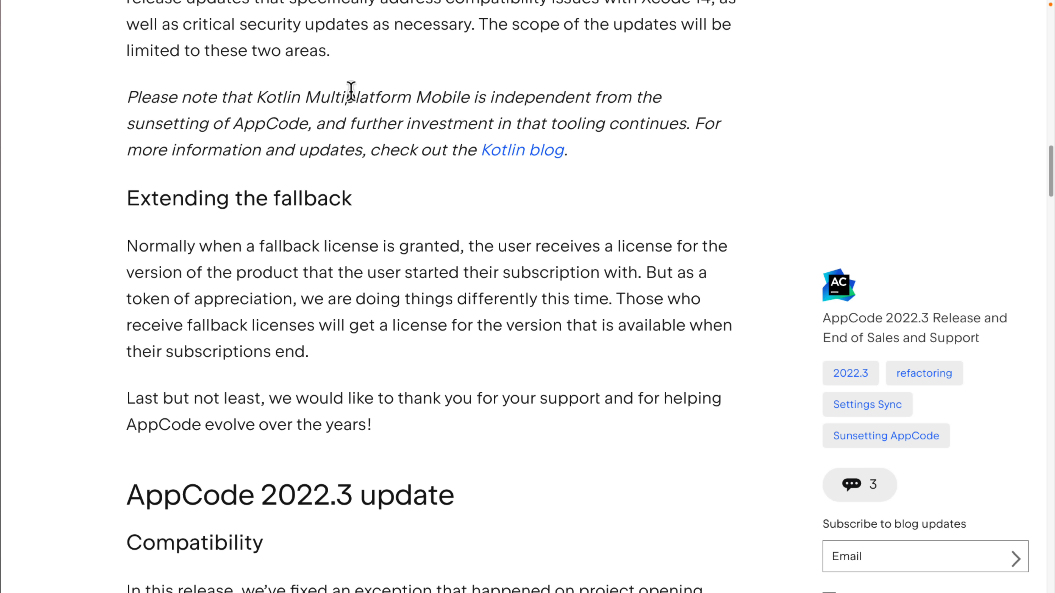
scroll(down, 3)
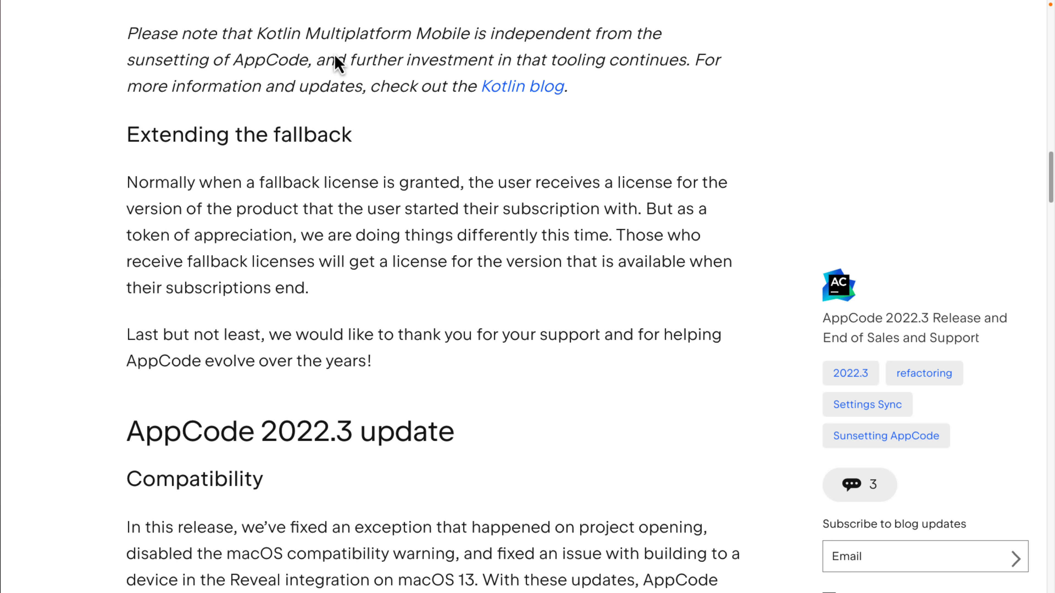
scroll(down, 3)
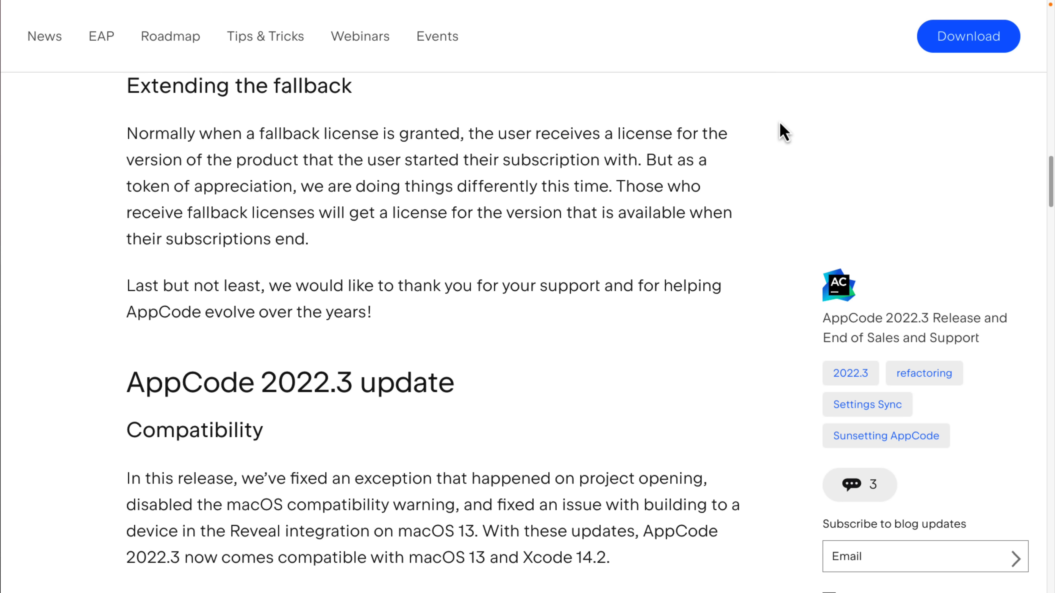
scroll(down, 3)
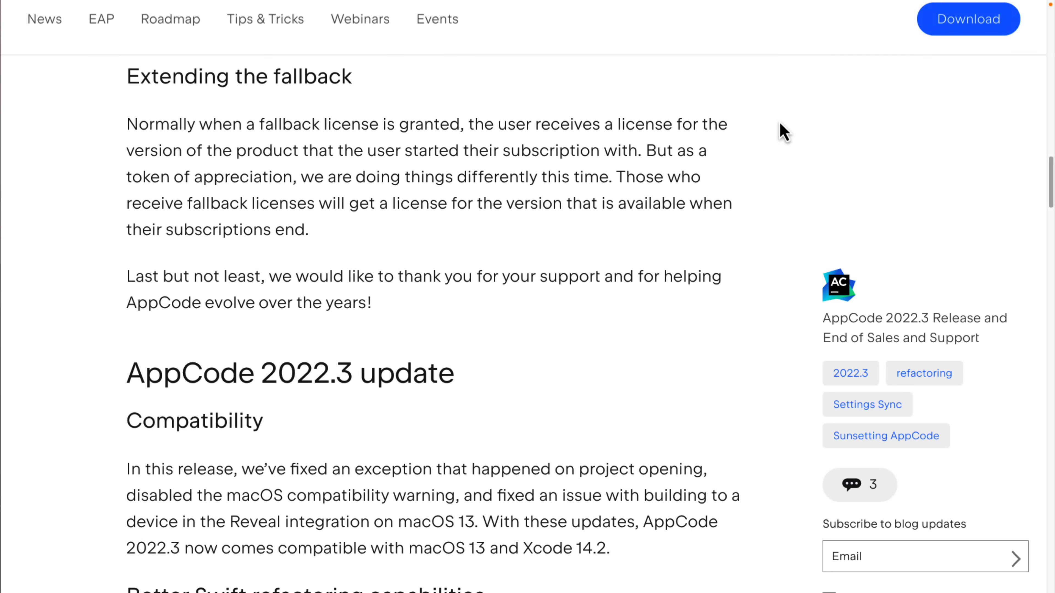
scroll(down, 3)
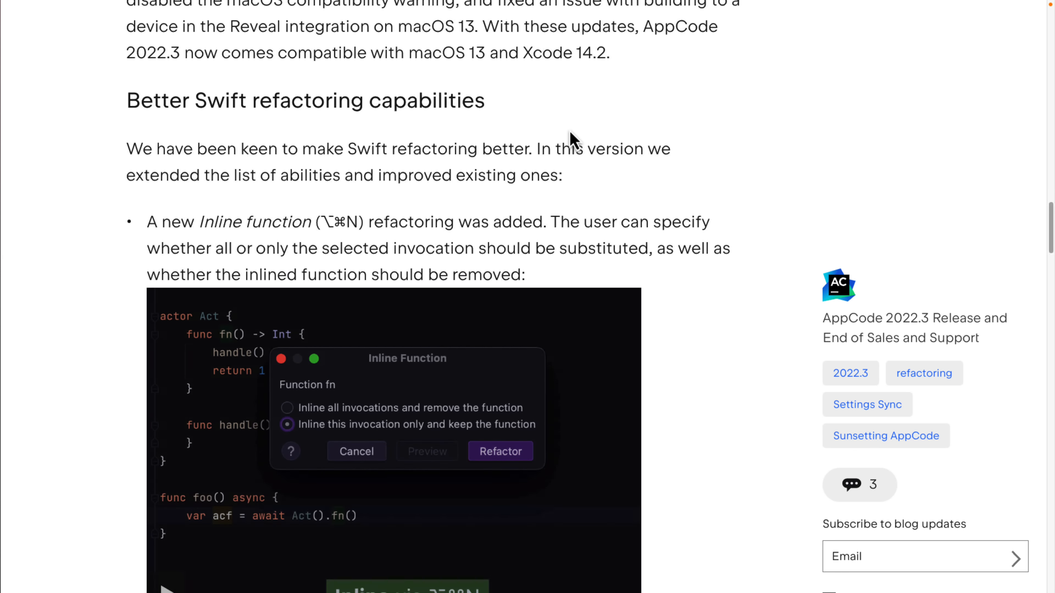
scroll(down, 3)
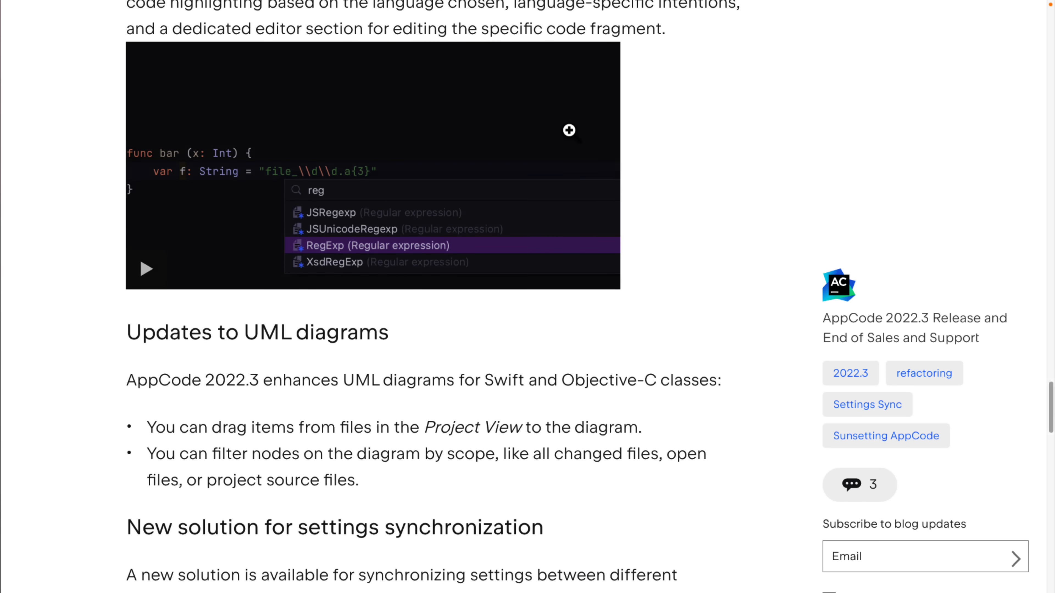
scroll(up, 3)
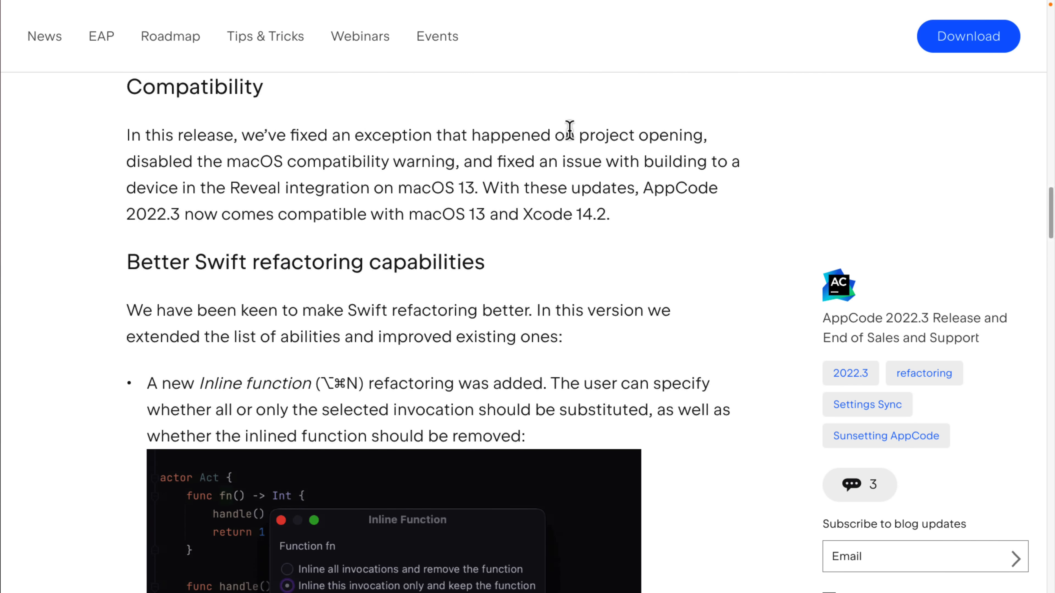
click(885, 435)
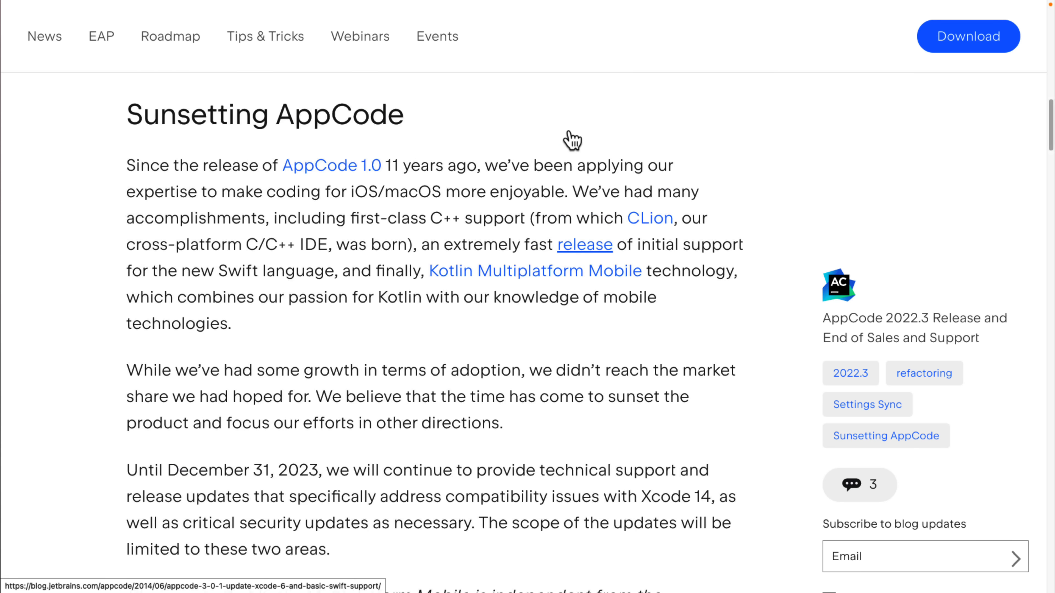
scroll(down, 3)
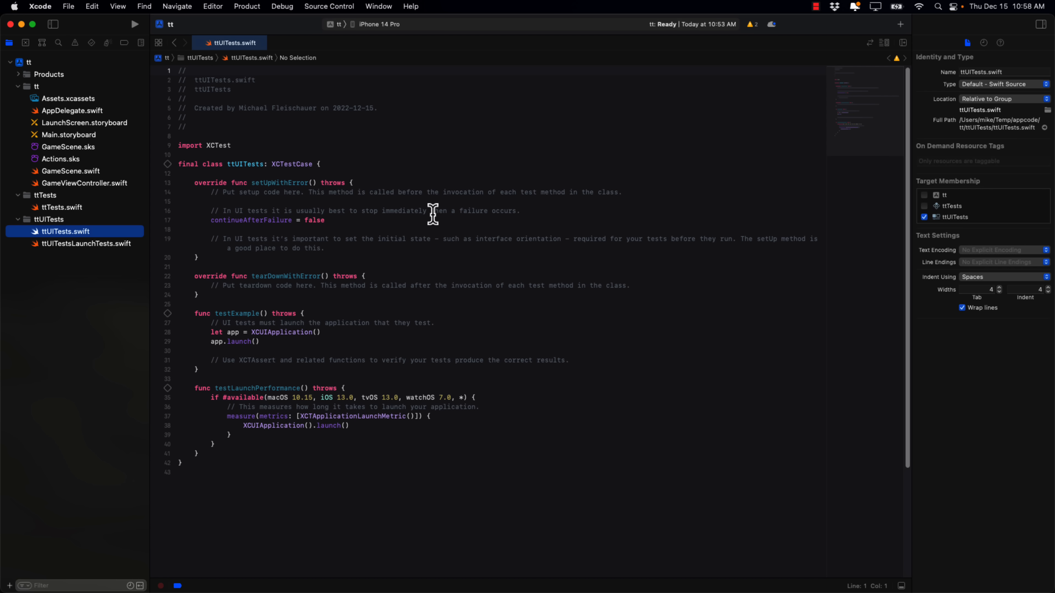
mouse_move(431, 213)
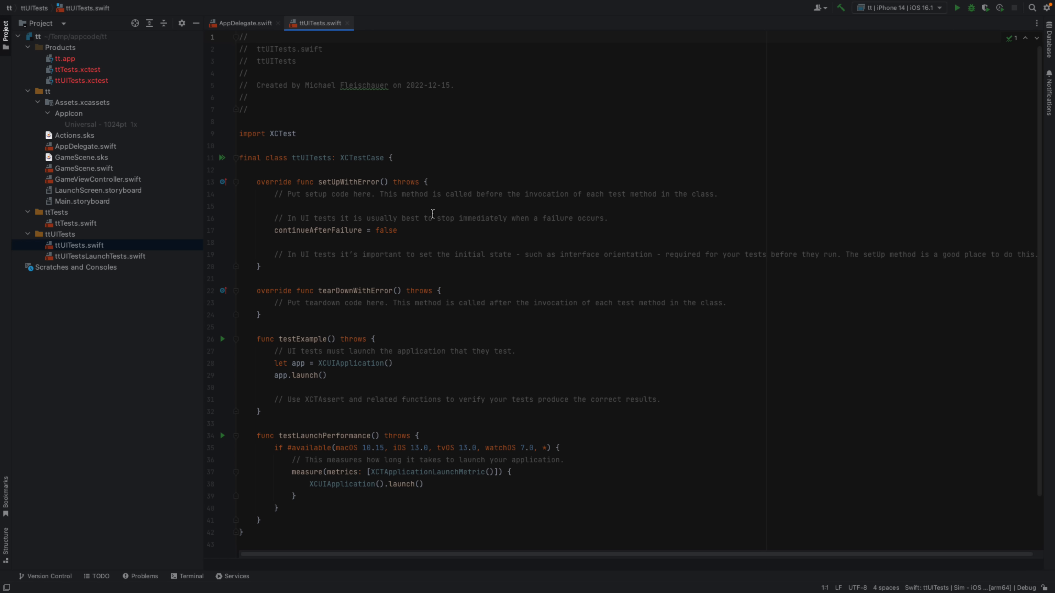
mouse_move(129, 239)
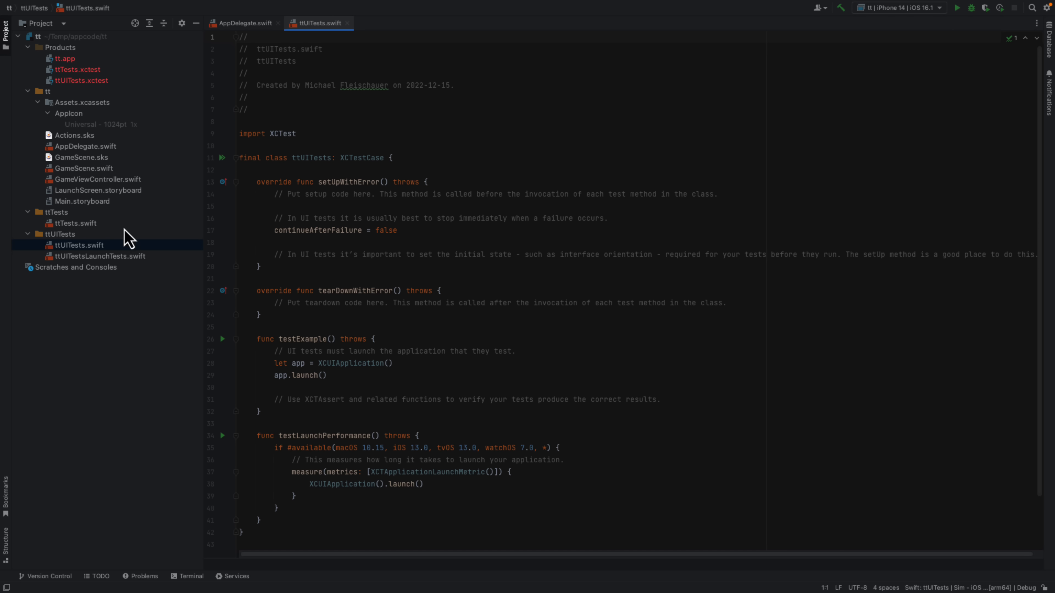